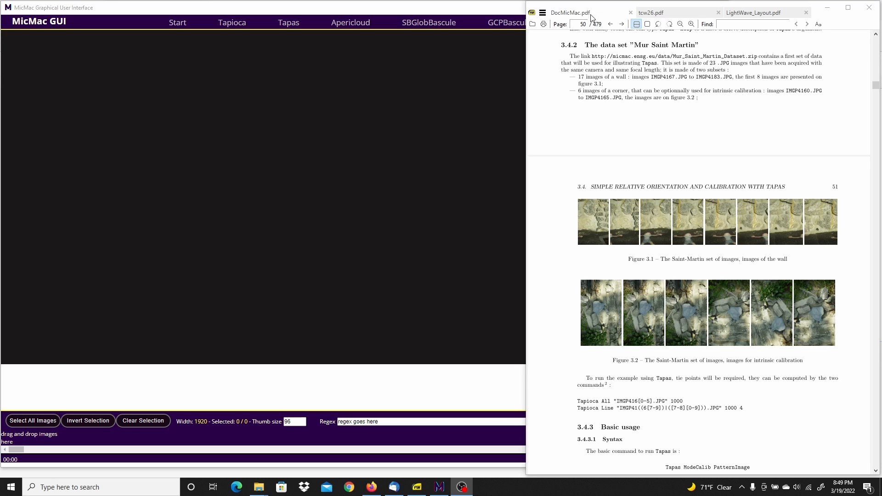
mouse_move(700, 79)
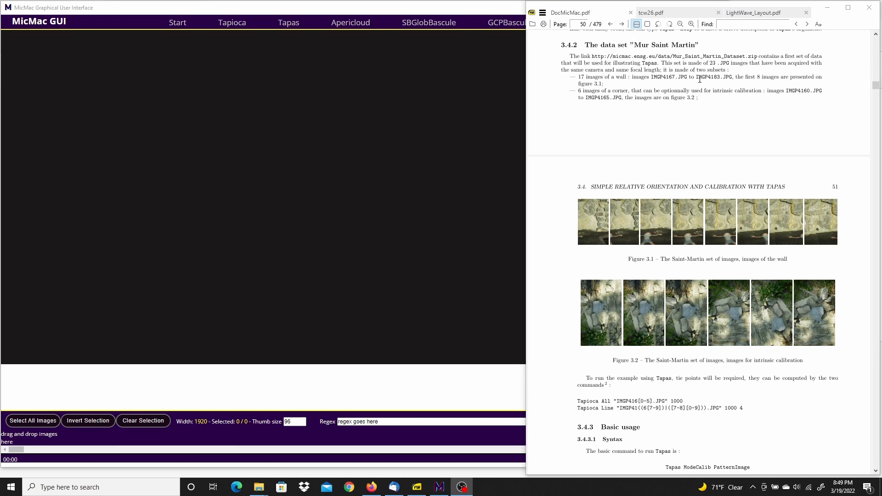
mouse_move(708, 186)
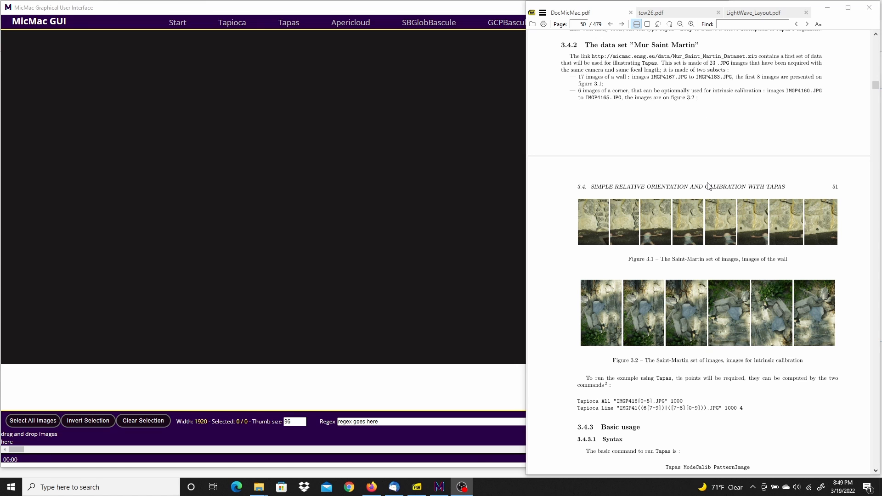
mouse_move(693, 162)
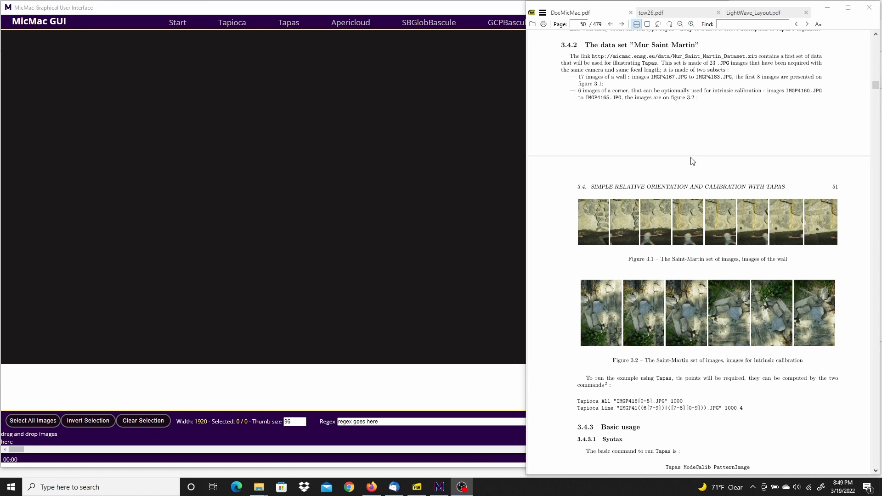
Clear the files left over from the previous project on the Start page
click(178, 22)
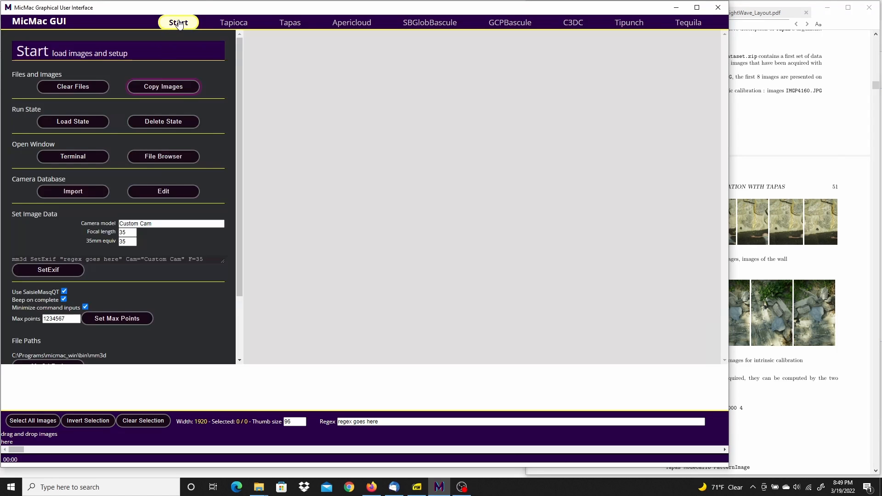
click(73, 86)
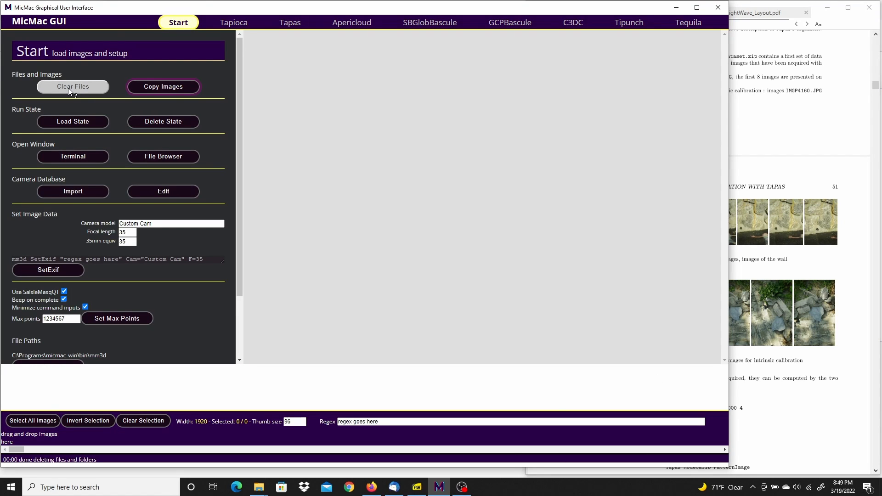
mouse_move(164, 86)
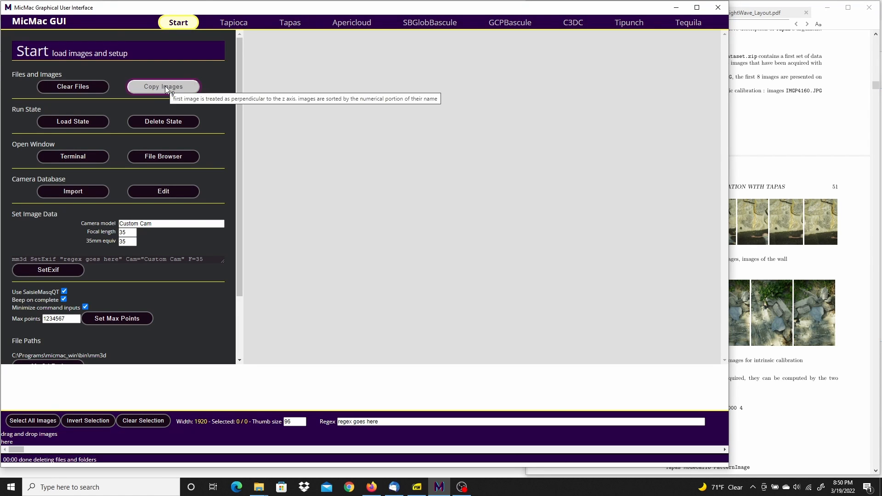
Copy all JPGs from the Mur_Saint_Martin_Dataset sample folder into the project
click(163, 86)
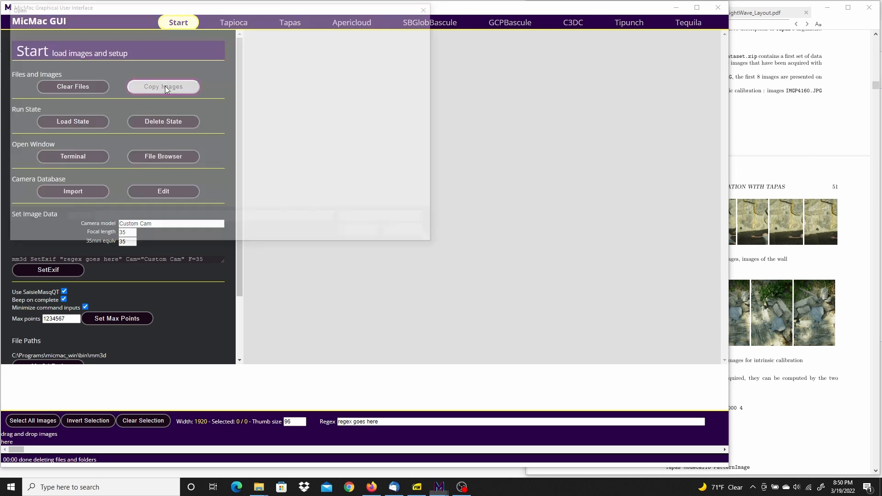
click(164, 86)
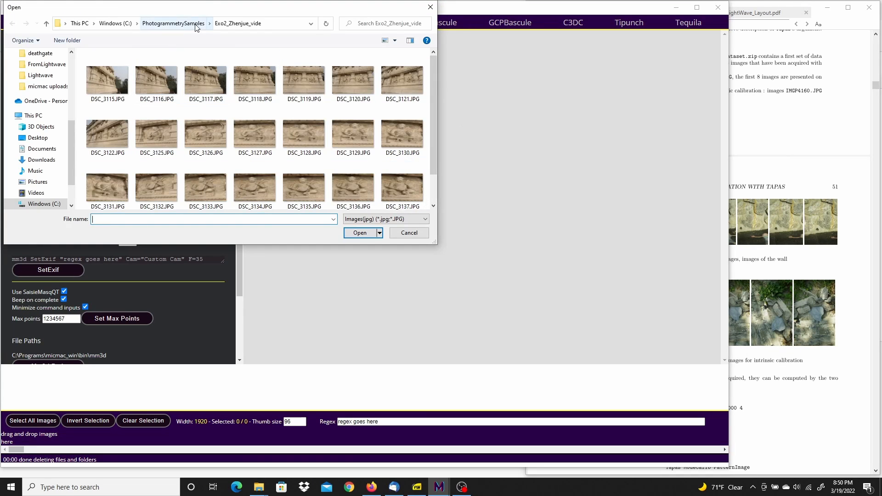
click(174, 23)
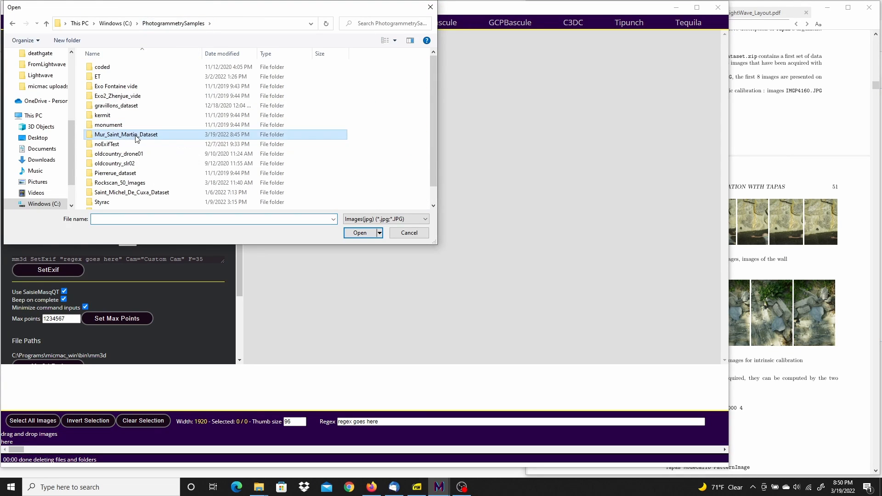
double_click(126, 134)
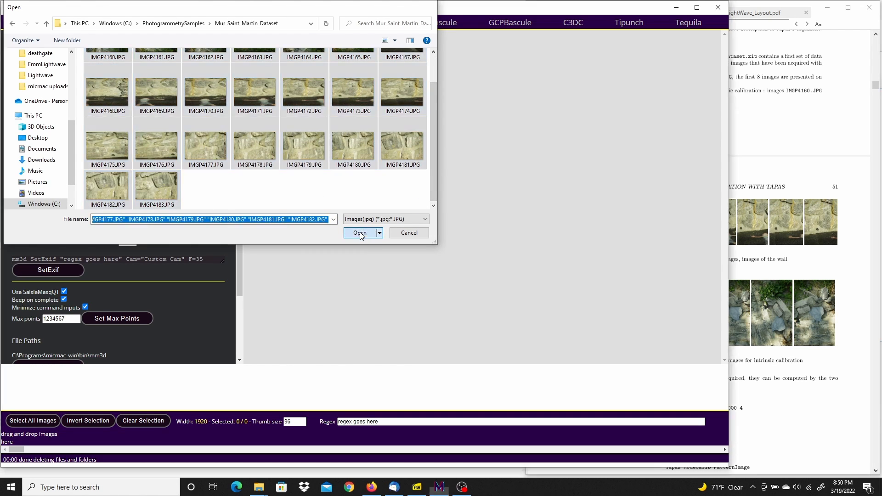
click(359, 233)
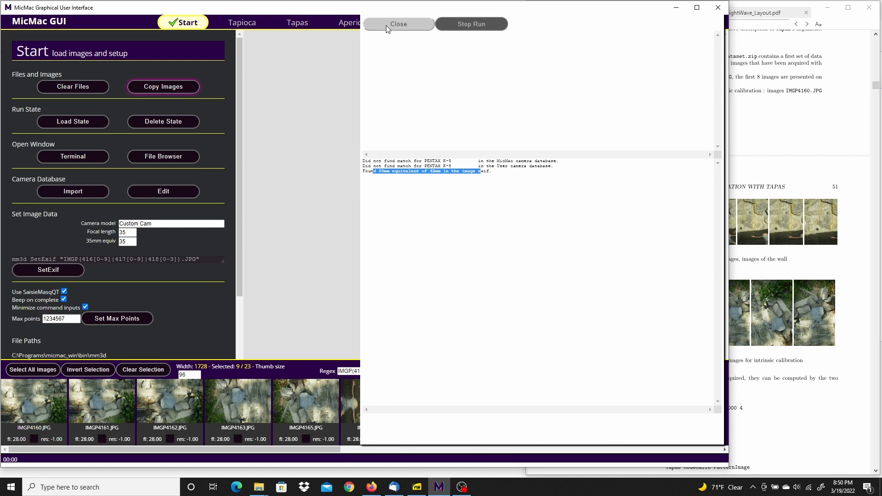
Dismiss the run log and scroll the thumbnail strip to review the 23 loaded images
click(398, 24)
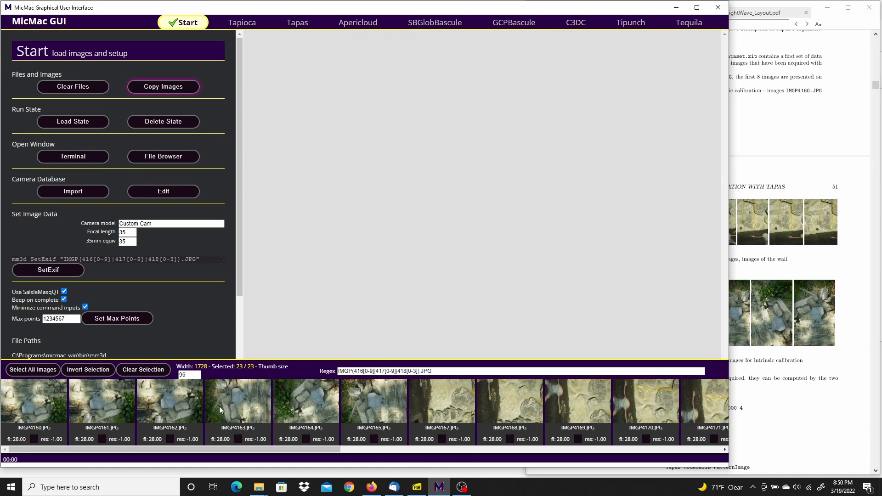
mouse_move(36, 400)
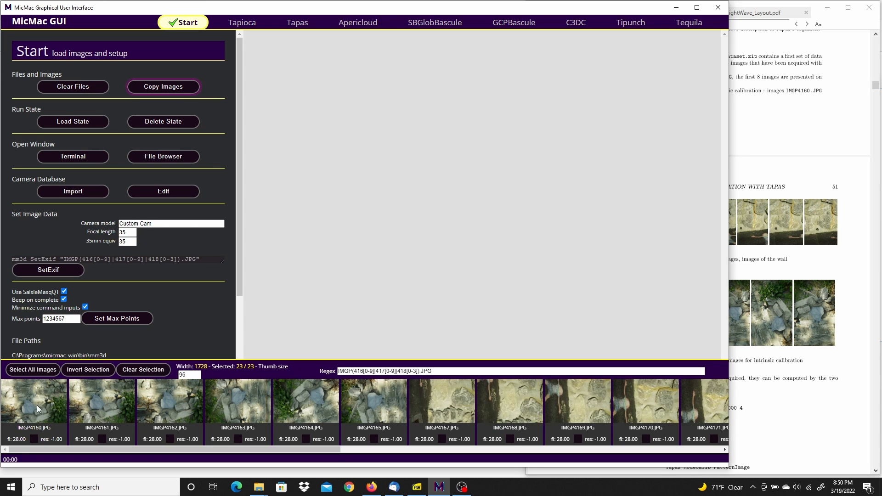
mouse_move(368, 405)
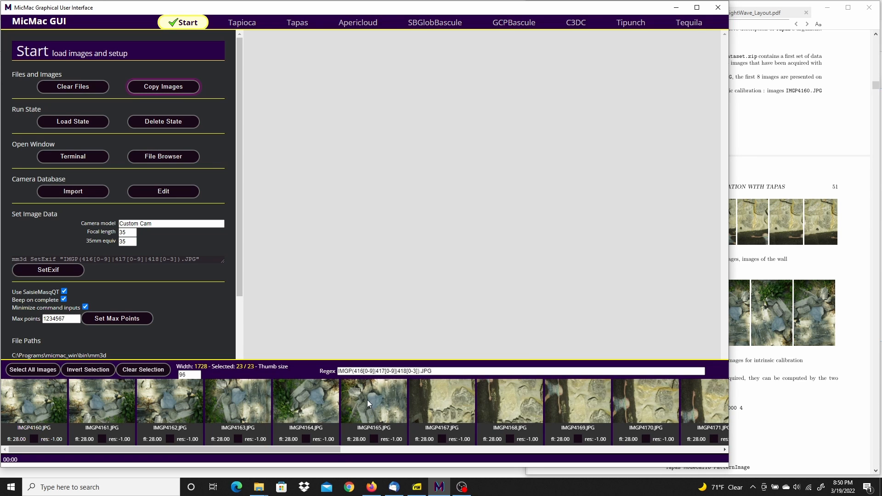
mouse_move(304, 412)
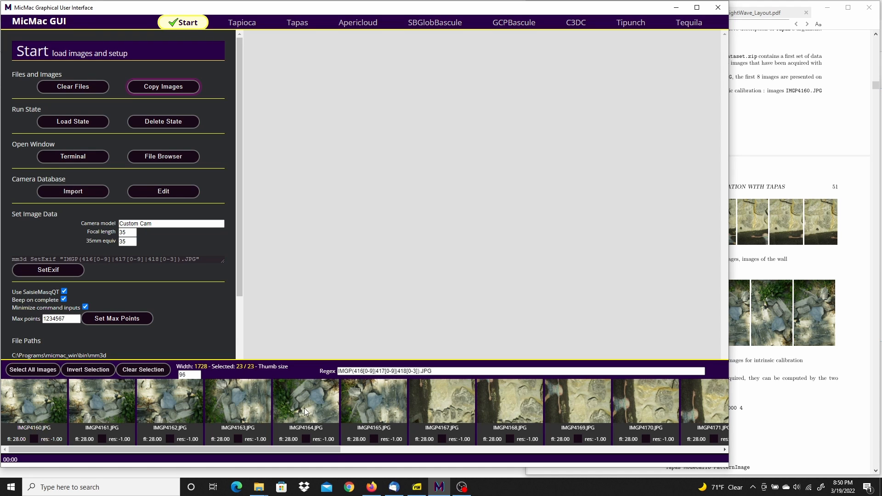
mouse_move(305, 412)
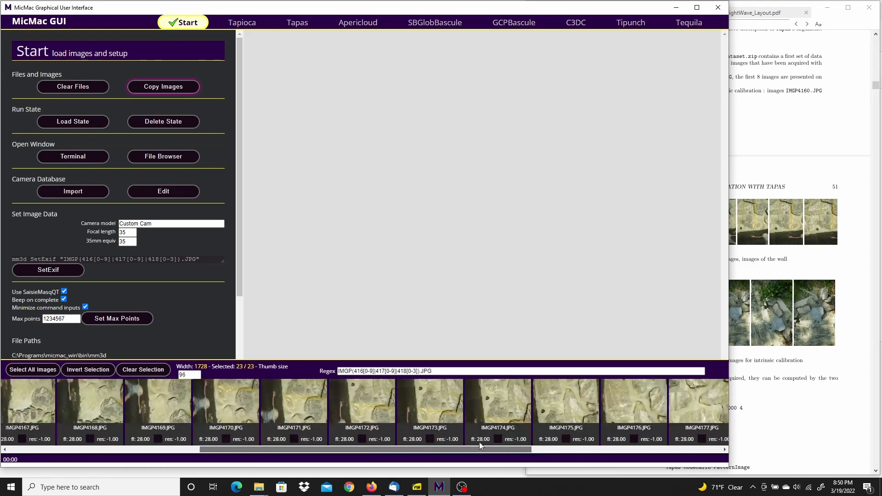
scroll(right, 3)
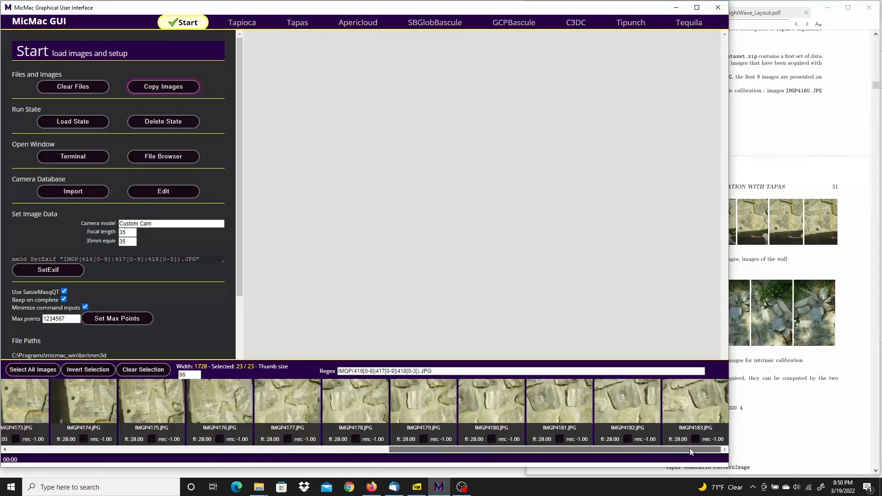
scroll(left, 3)
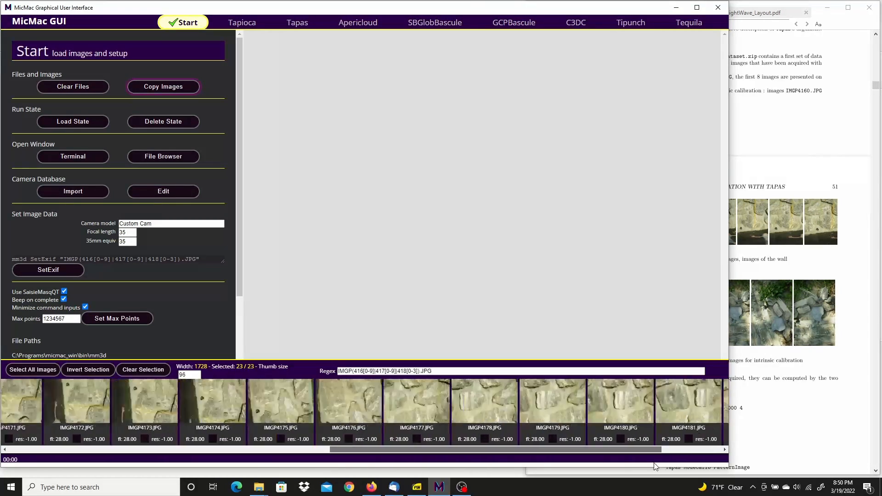
scroll(left, 3)
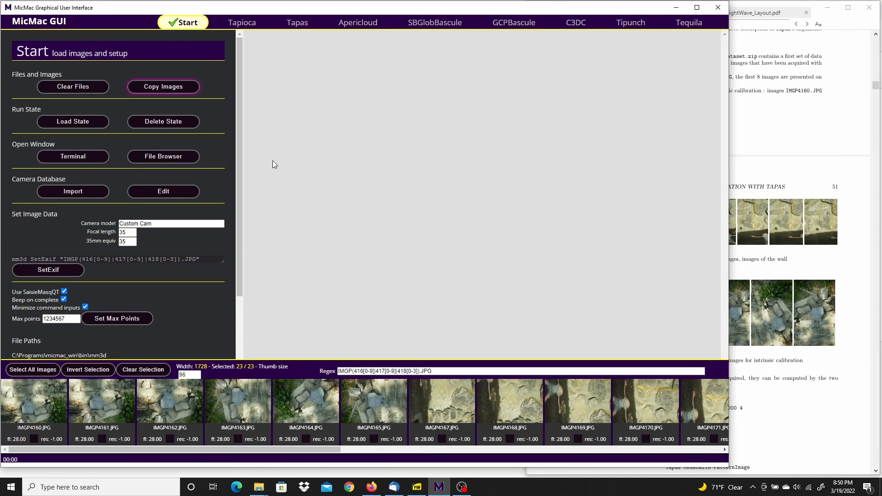
mouse_move(242, 22)
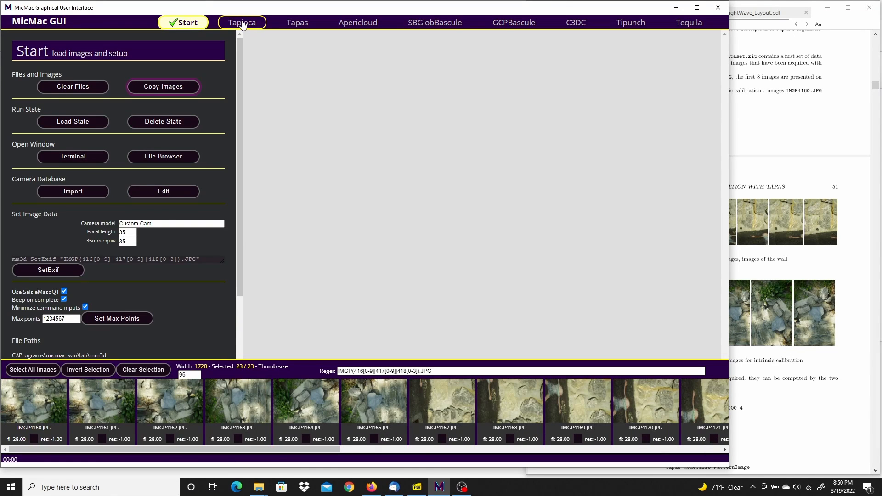
Set Tapioca to All mode at size 1000 and restrict selection to IMGP416[0-5].JPG
click(242, 22)
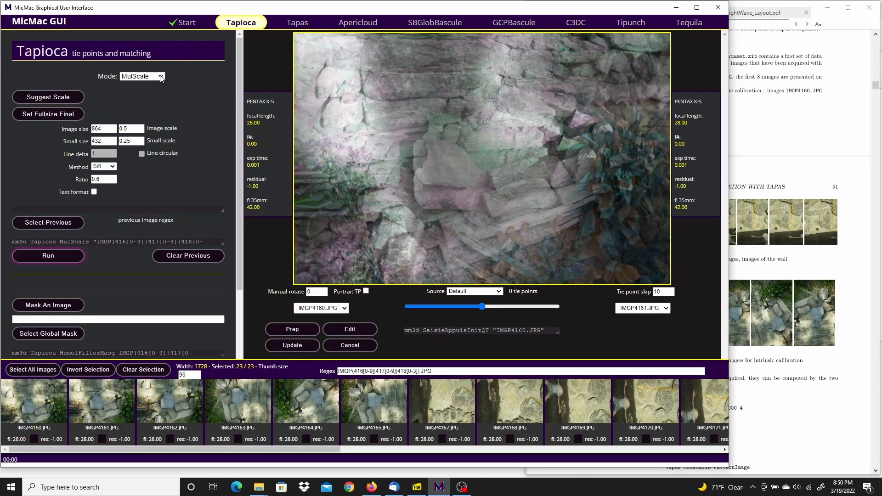
click(141, 76)
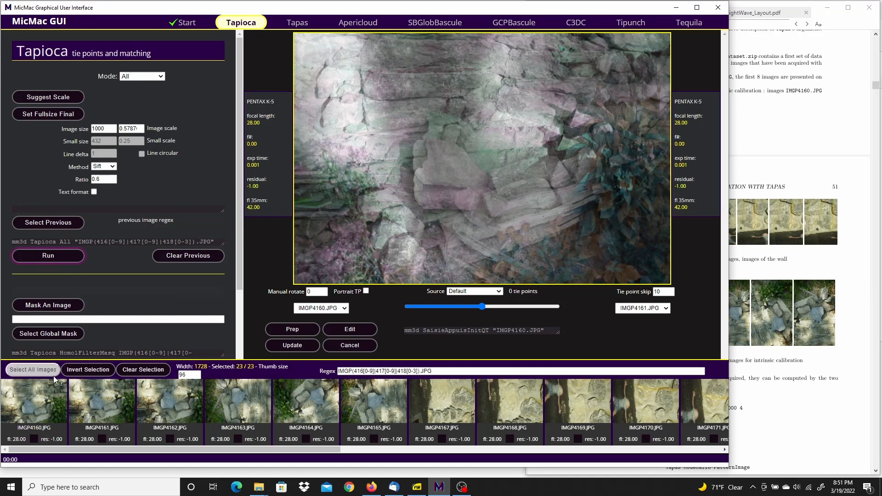
click(143, 369)
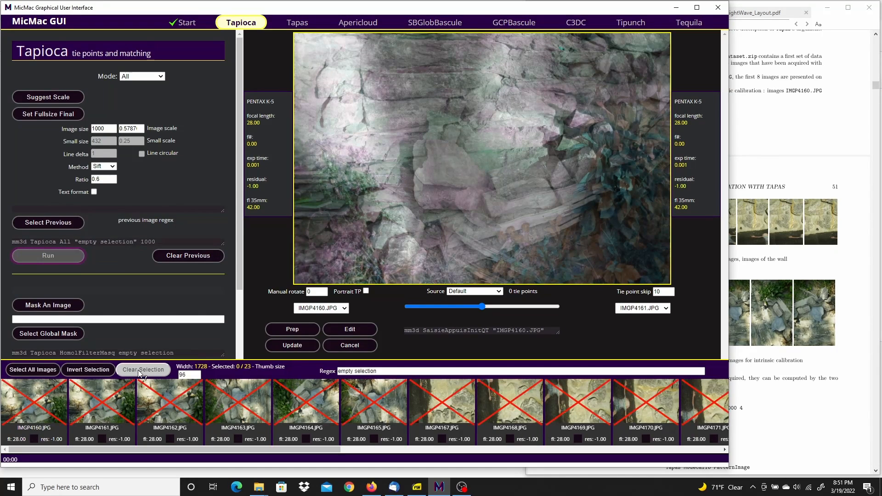
click(34, 399)
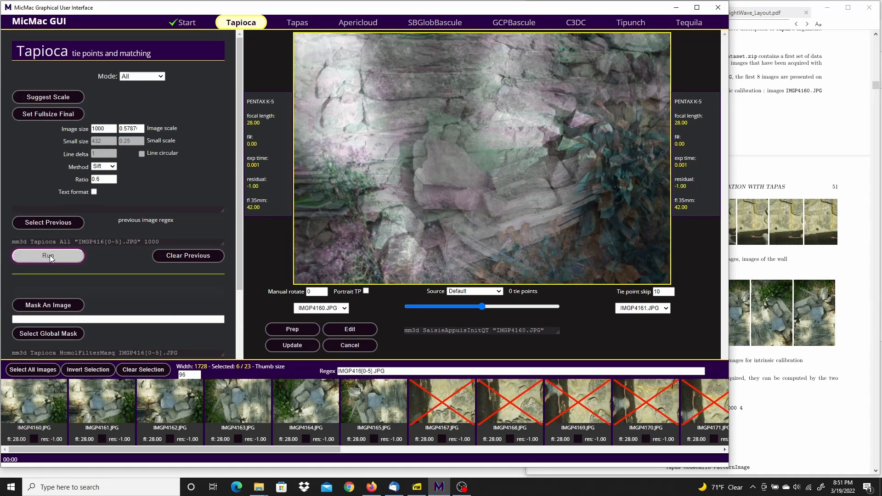
Run Tapioca tie-point matching on the six corner images and dismiss the finished log
click(48, 255)
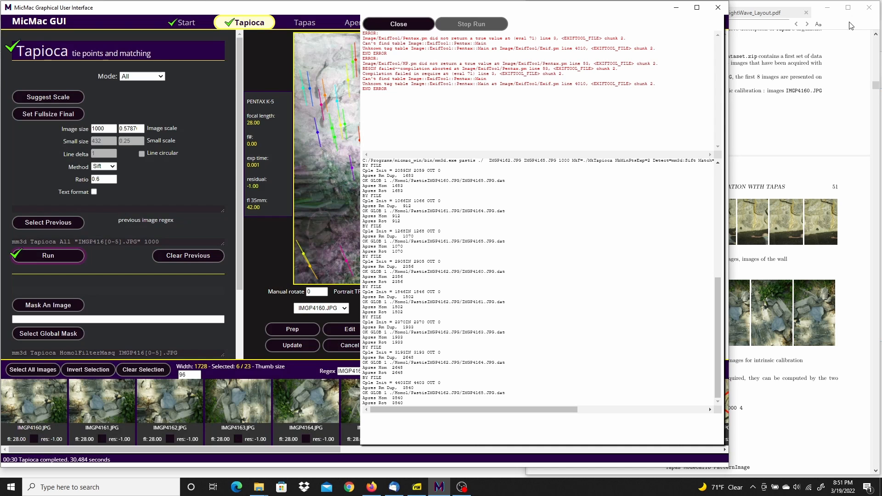
mouse_move(475, 154)
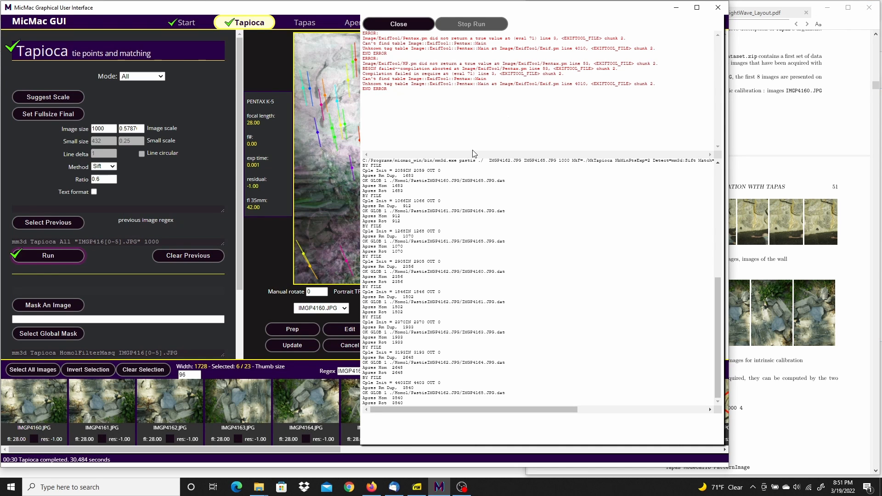
click(397, 24)
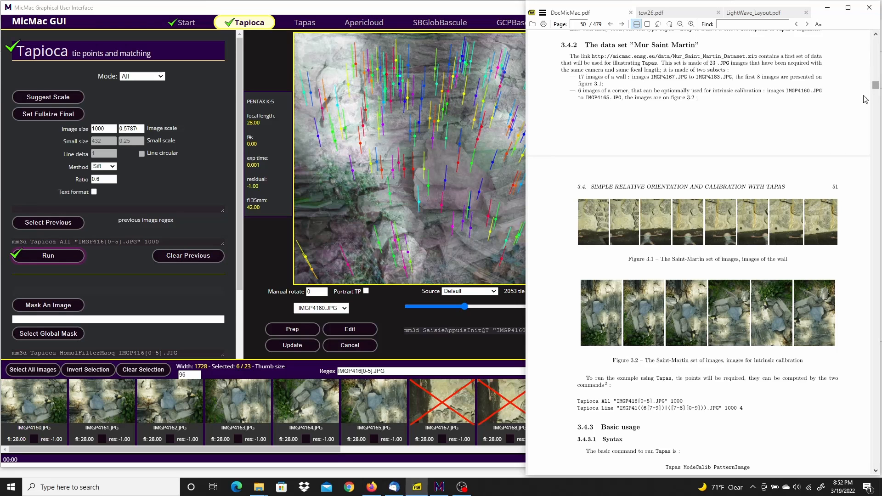
Scroll DocMicMac.pdf down to section 3.4.3 Tapas basic usage
scroll(down, 3)
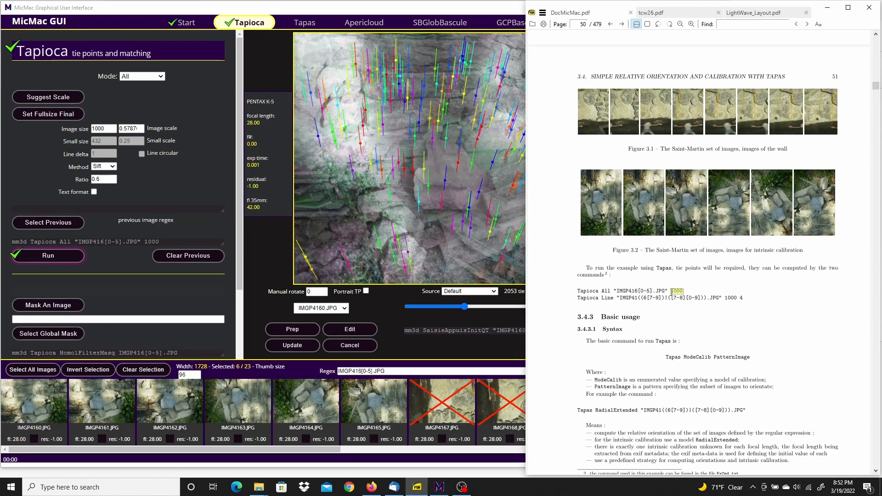
mouse_move(653, 302)
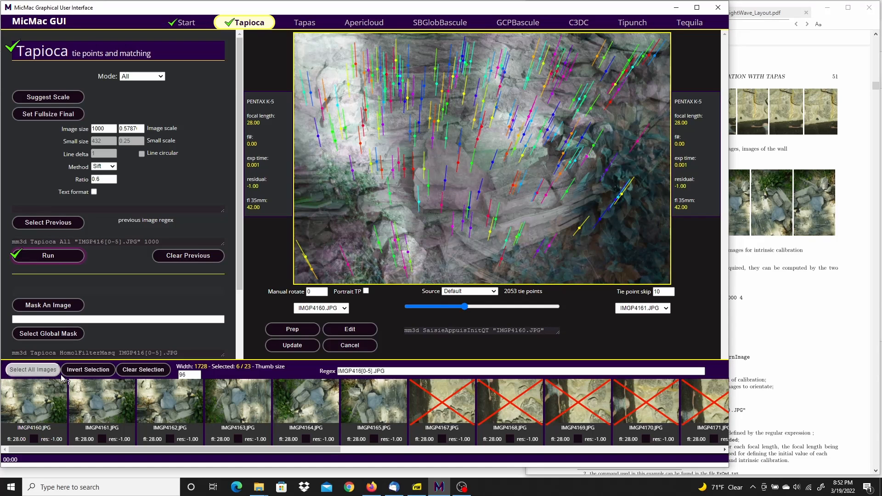
Select all images, switch Tapioca to Line mode with delta 4 and start matching
click(88, 370)
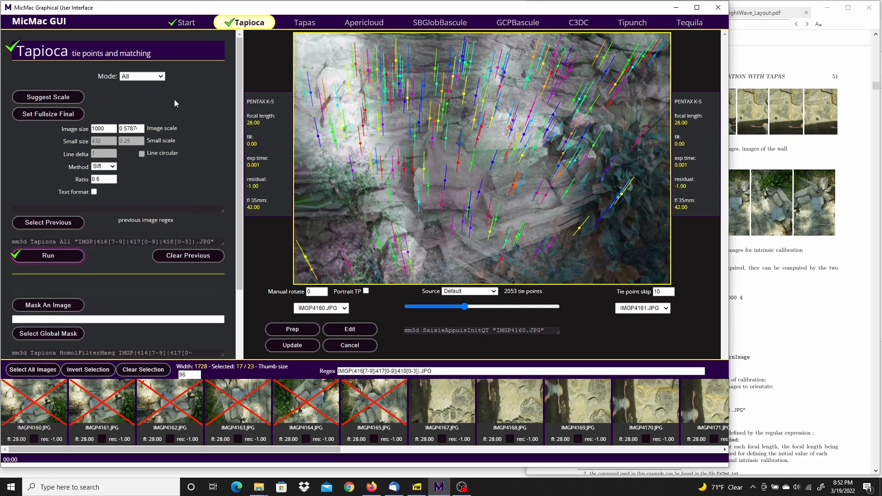
click(141, 76)
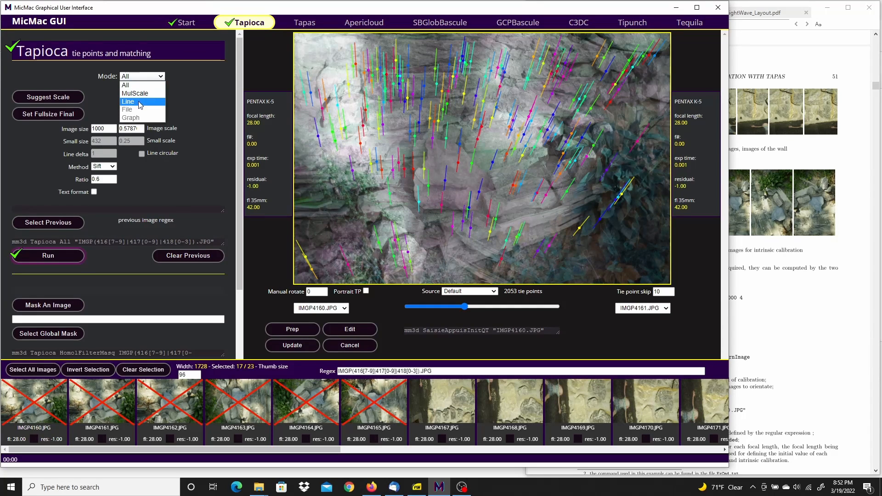
click(128, 101)
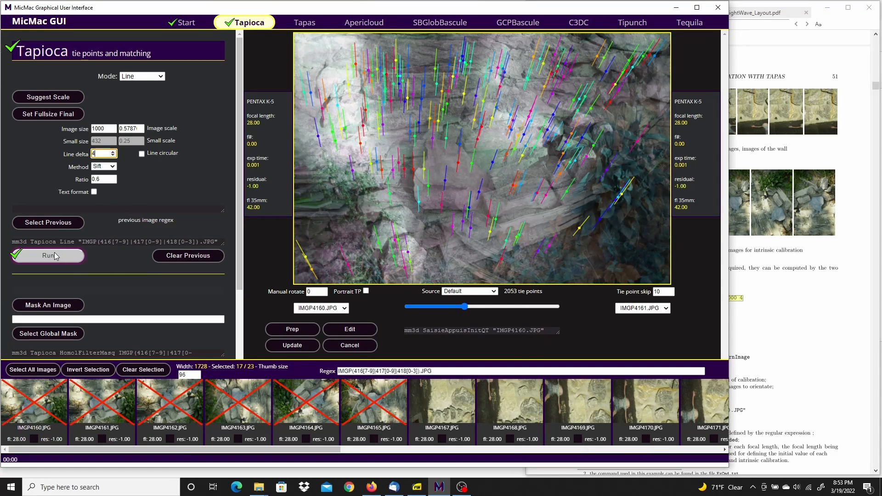
click(47, 256)
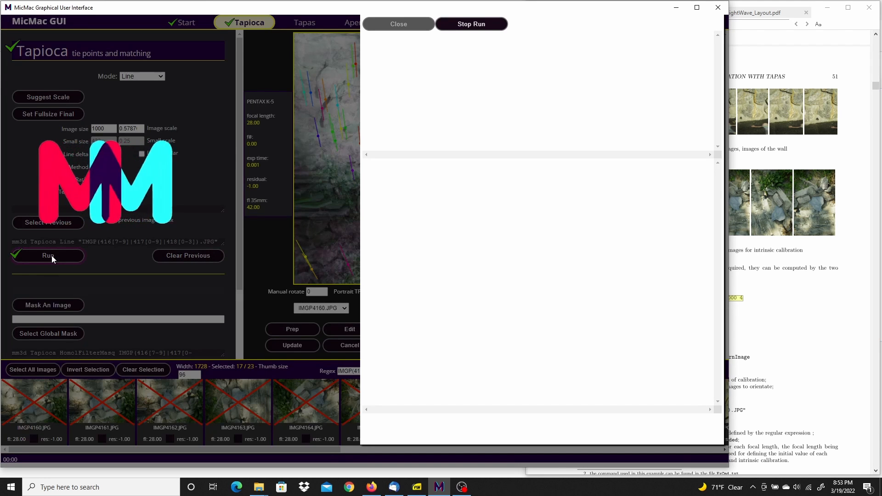
Let the Line-mode Tapioca run on the 17 wall images finish and dismiss its log
click(48, 257)
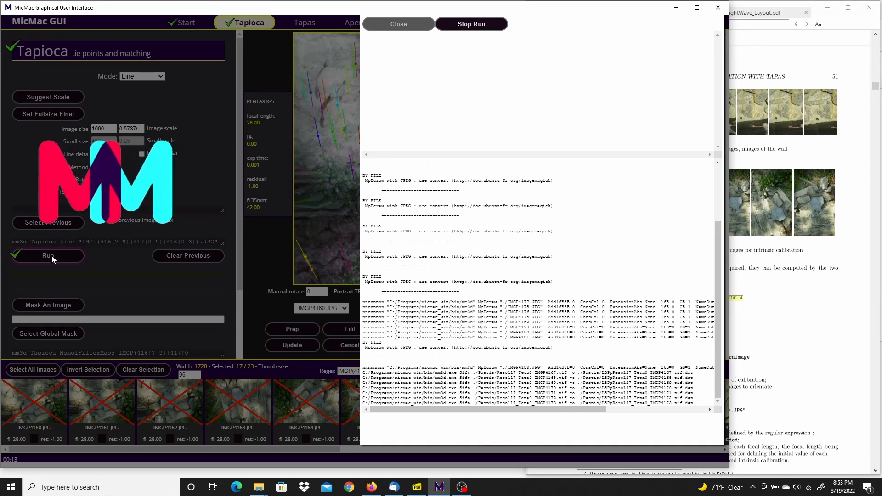
scroll(down, 3)
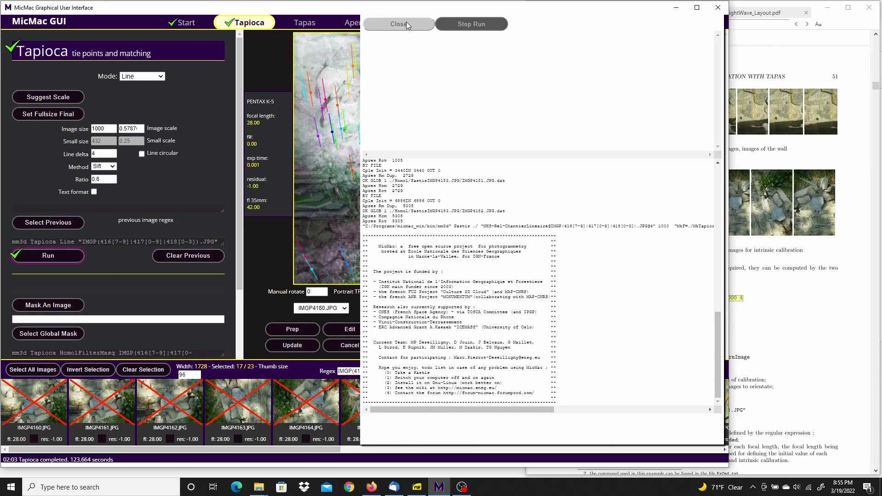
click(398, 24)
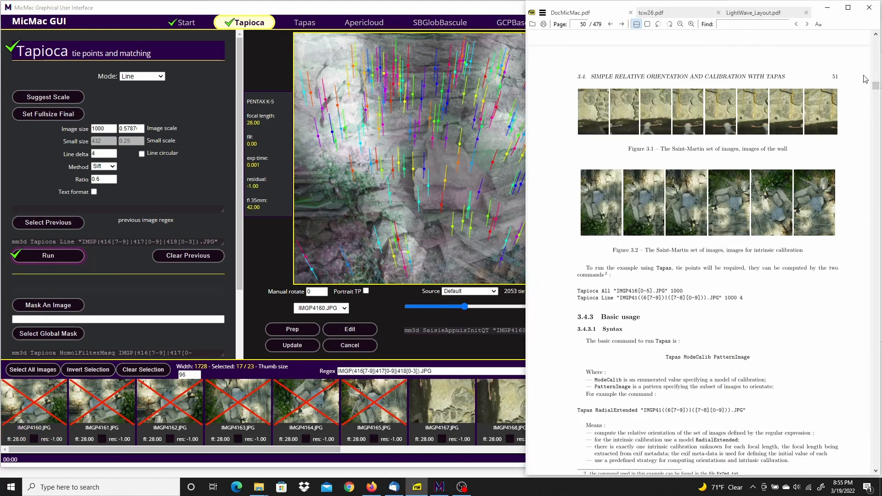
Scroll the manual from Tapas basic usage down to 3.4.4 Successive calls to Tapas
scroll(down, 3)
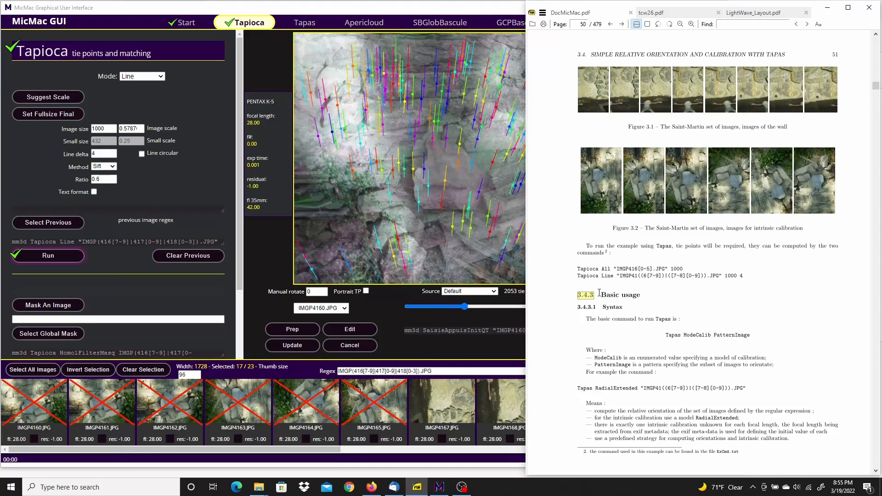
double_click(621, 295)
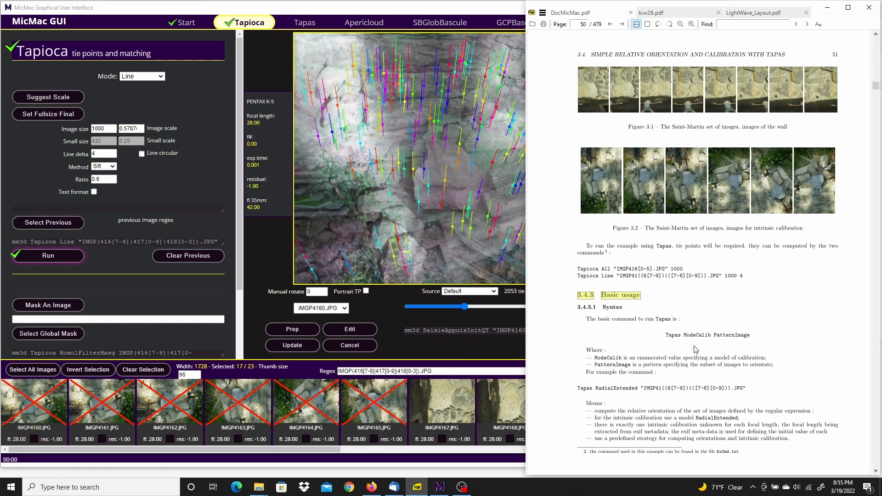
scroll(down, 3)
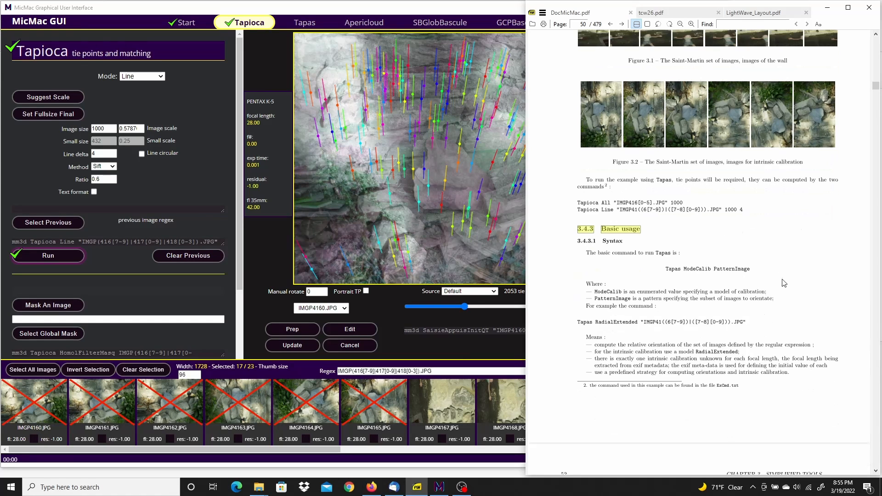
scroll(down, 3)
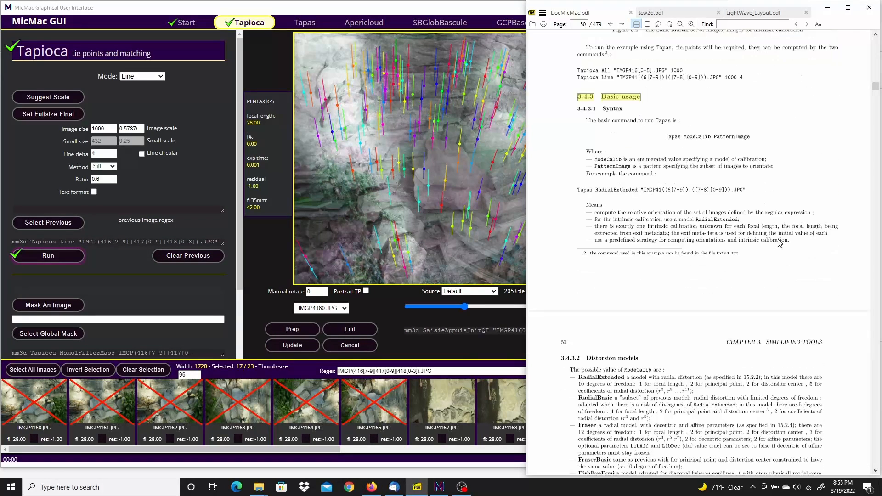
scroll(down, 3)
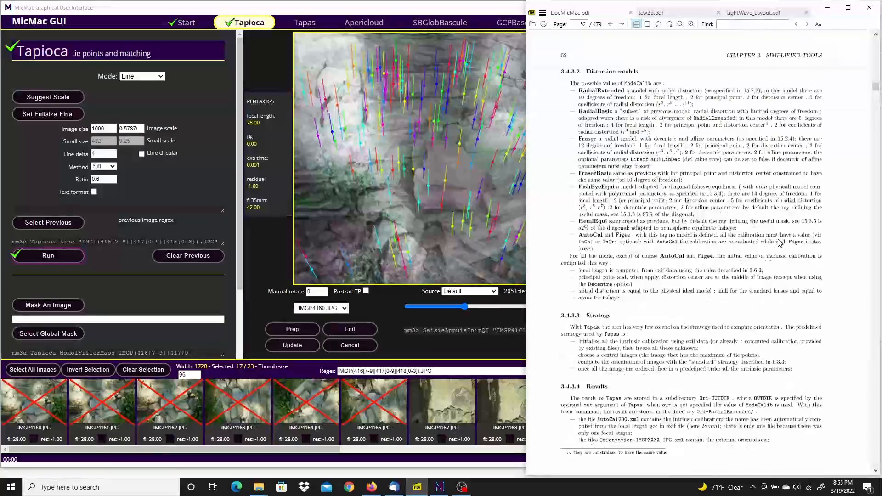
scroll(down, 3)
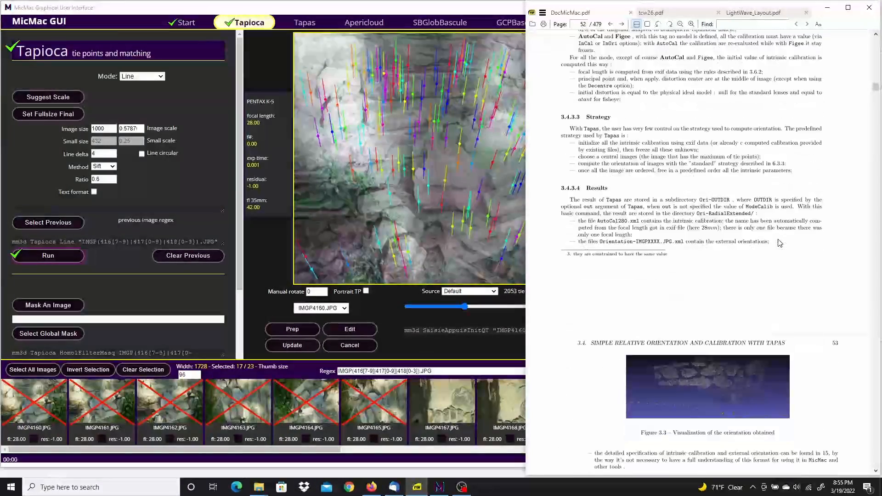
scroll(down, 3)
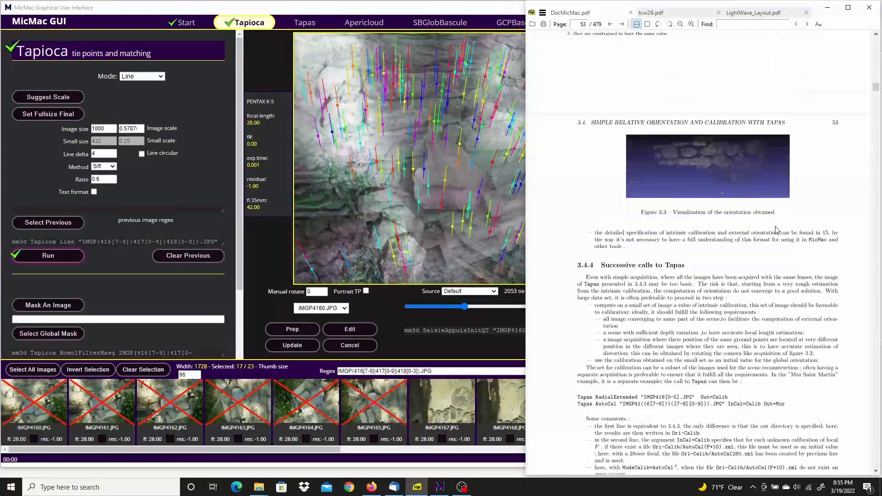
scroll(down, 3)
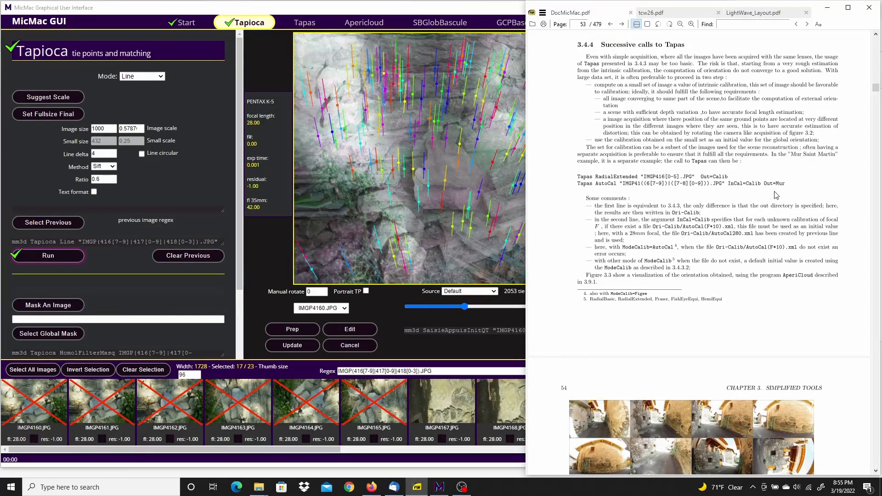
mouse_move(540, 164)
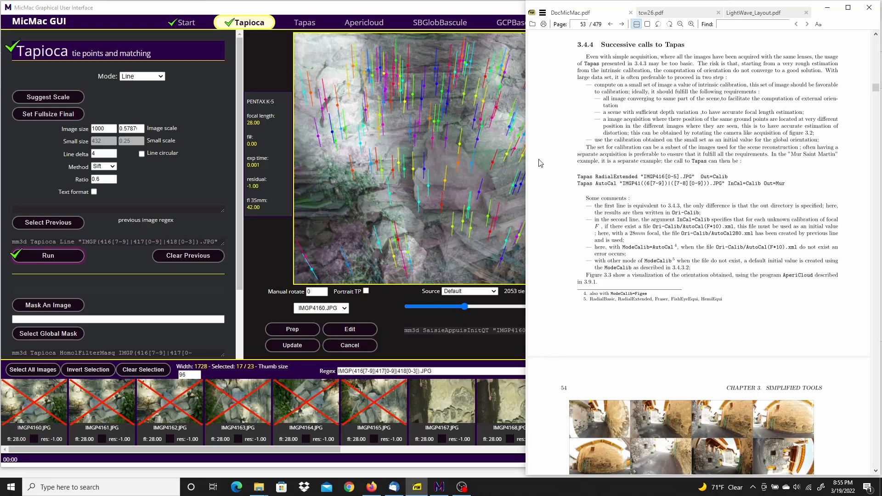
mouse_move(331, 28)
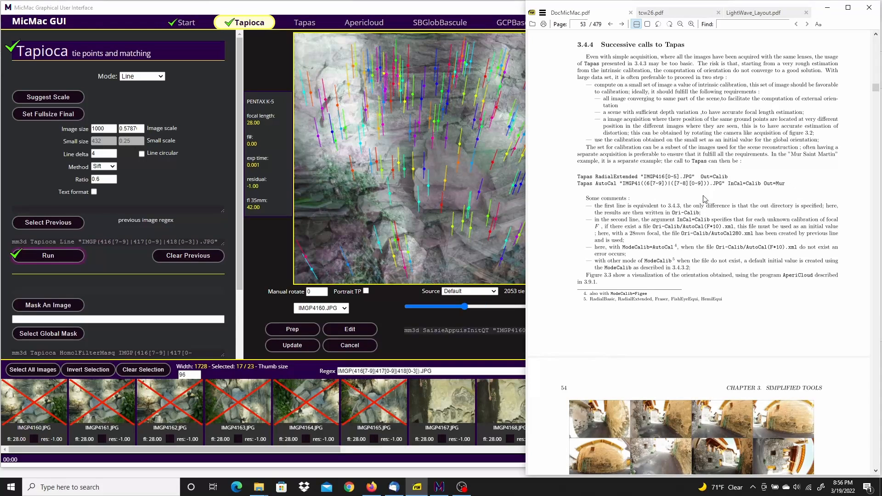
click(305, 22)
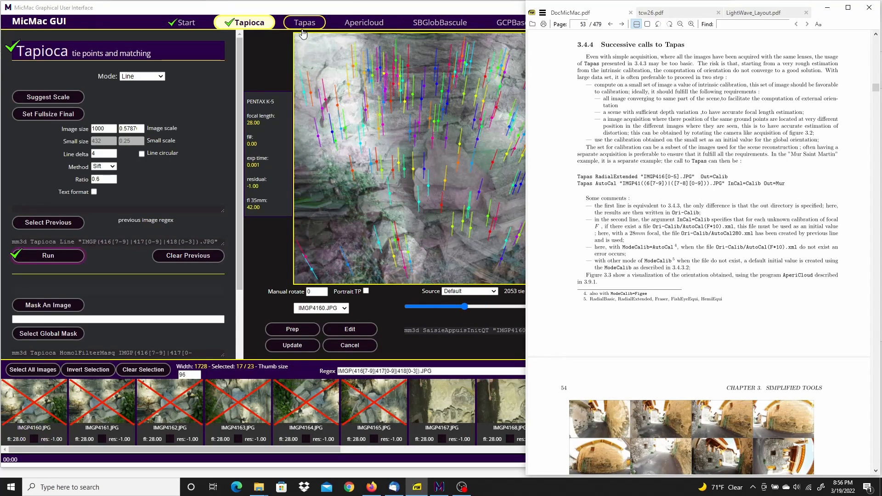
Set Tapas to RadialExtended on the six IMGP416[0-5] images with output Calib
click(305, 23)
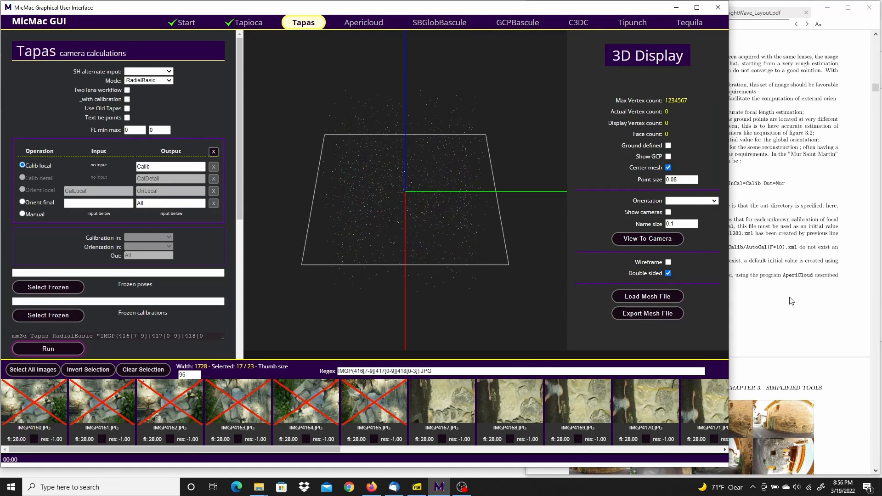
click(168, 80)
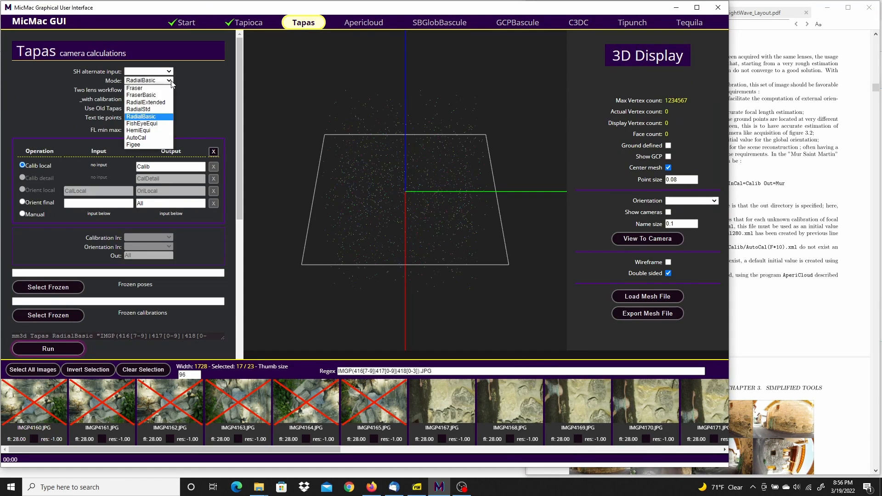
click(146, 103)
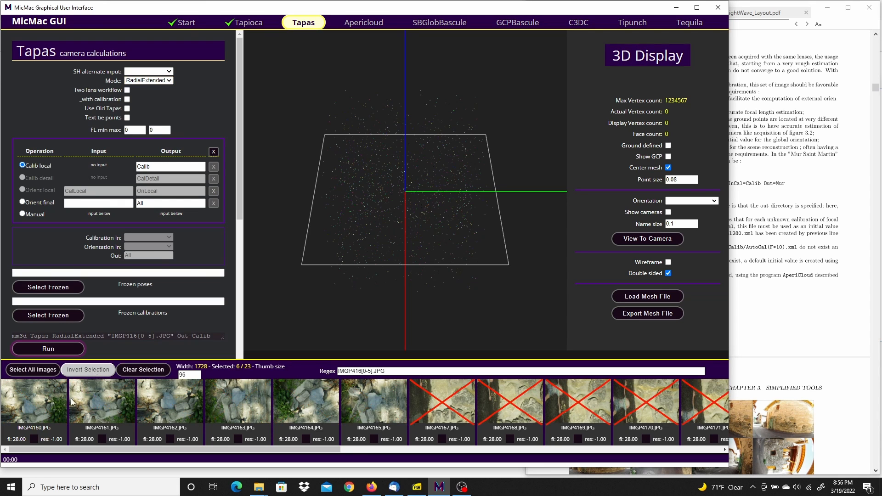
mouse_move(387, 418)
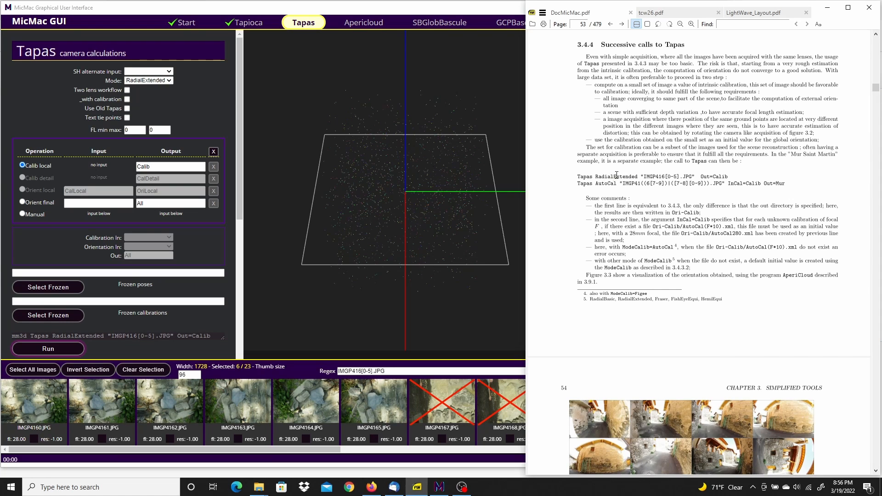
double_click(625, 176)
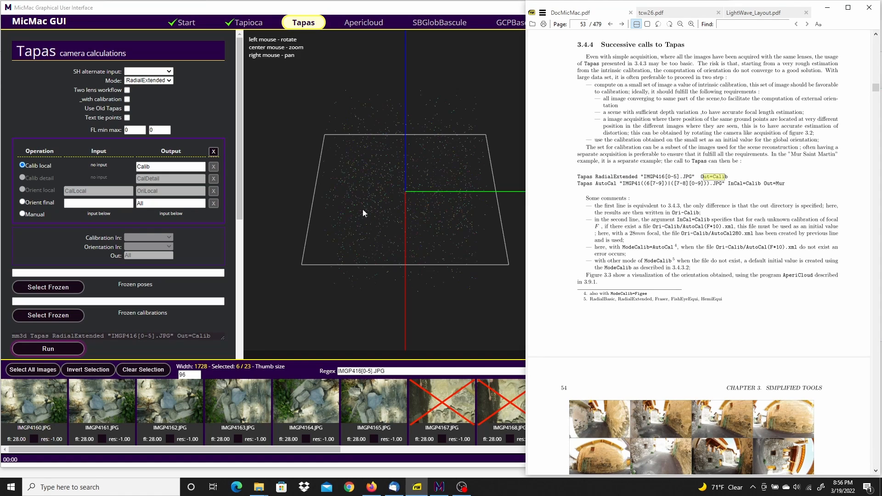
click(169, 166)
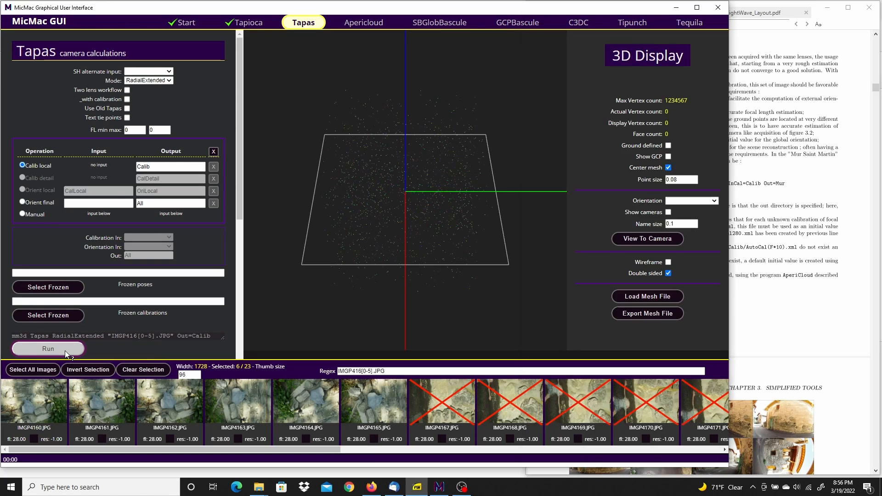
Run the RadialExtended Tapas calibration to completion and dismiss its log
click(48, 349)
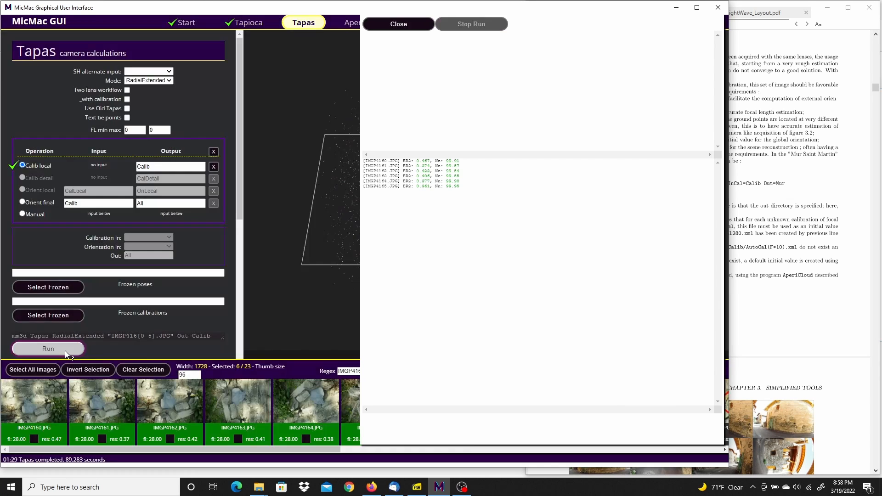
mouse_move(65, 353)
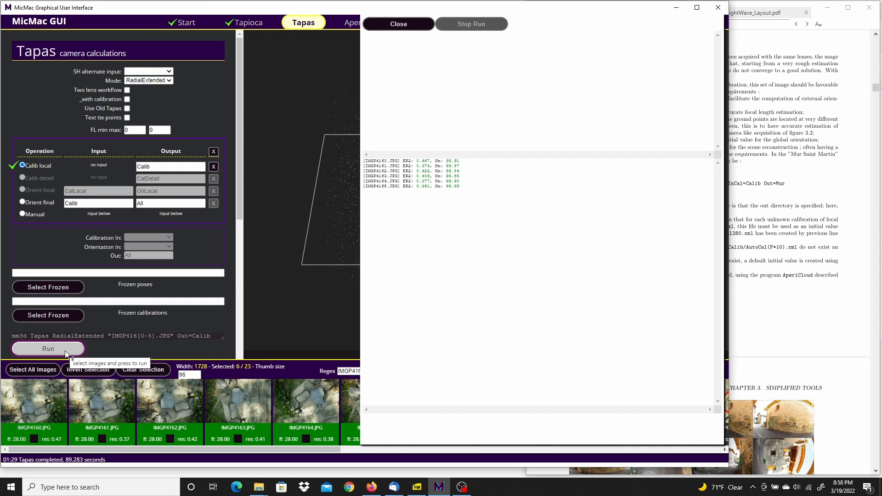
mouse_move(7, 301)
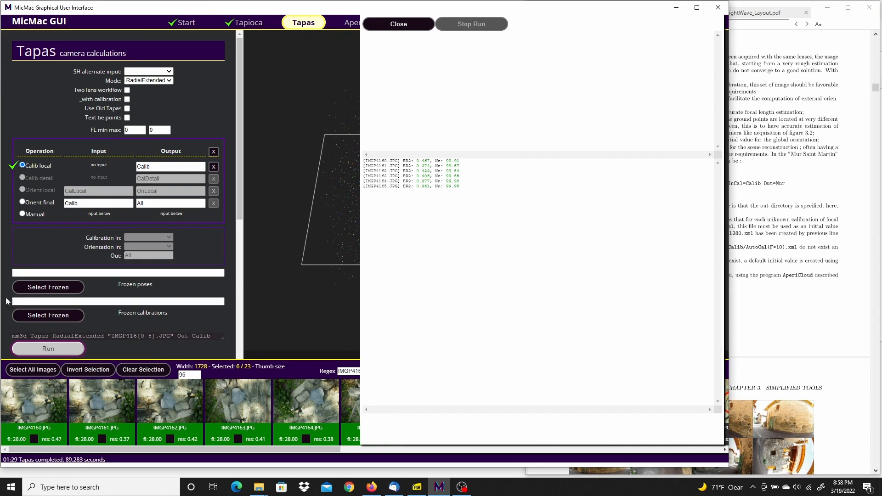
mouse_move(398, 24)
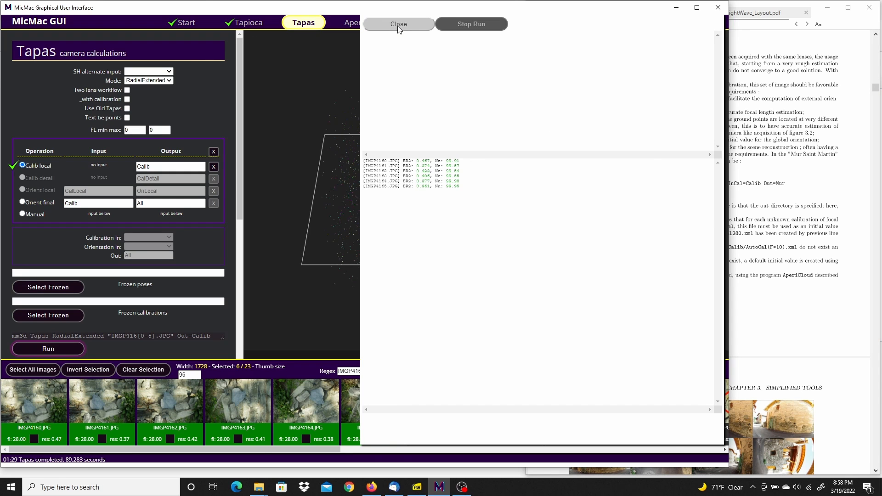
click(398, 24)
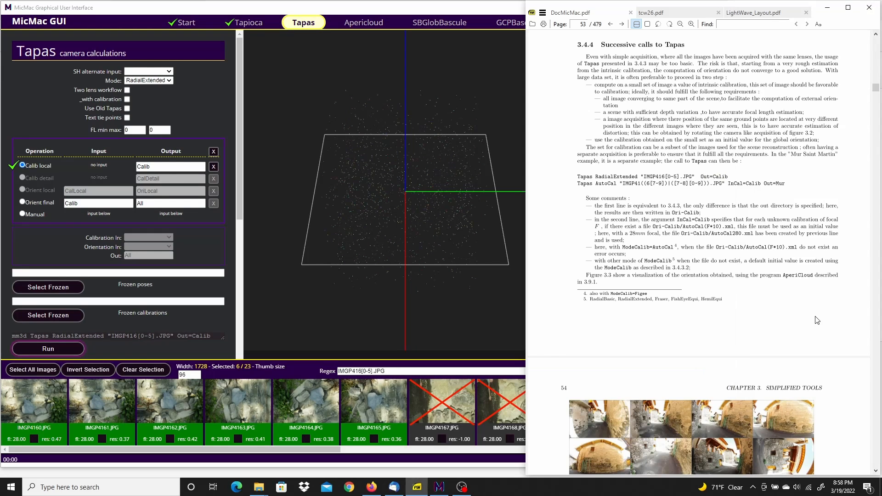
mouse_move(652, 184)
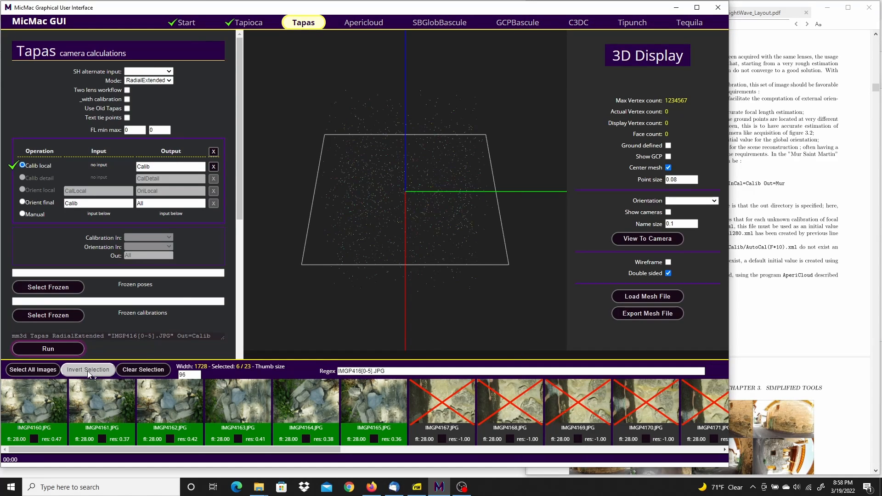
Swap the image selection so the 17 remaining wall images are chosen for Tapas
click(88, 370)
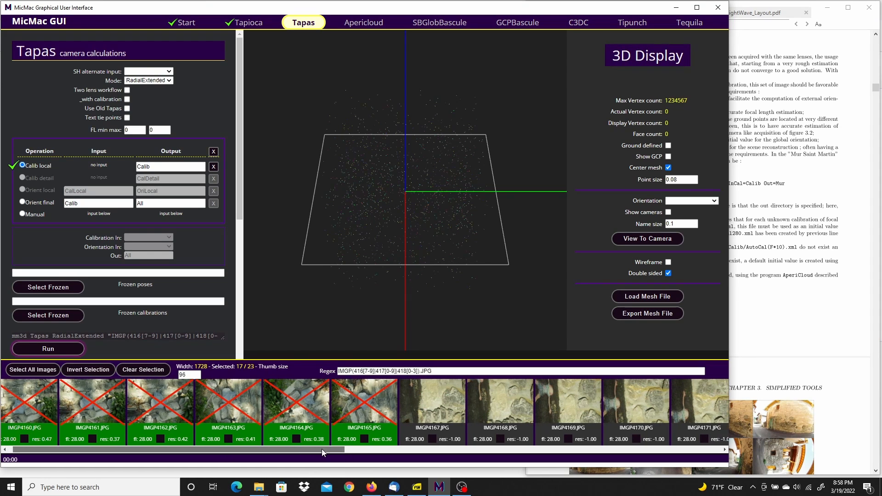
scroll(right, 3)
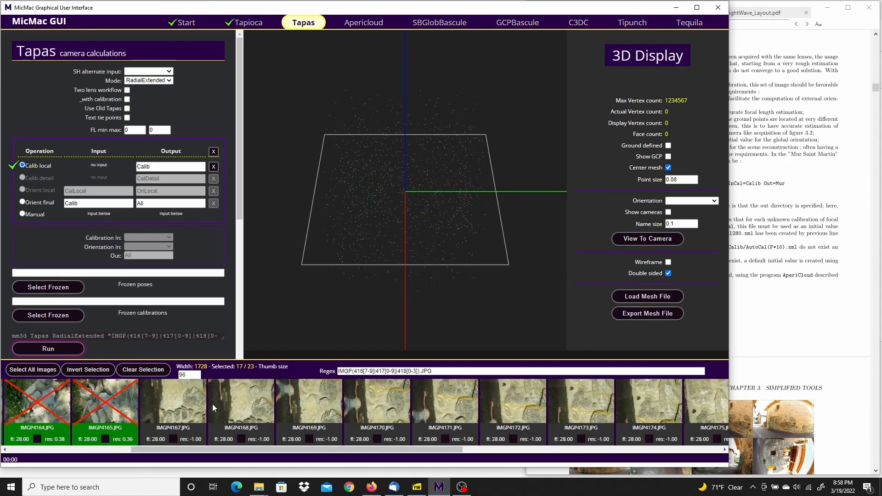
scroll(right, 3)
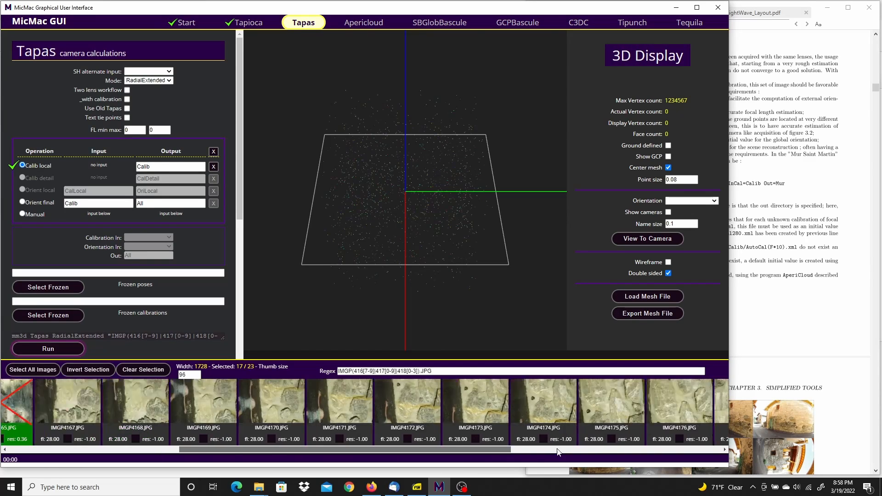
scroll(right, 3)
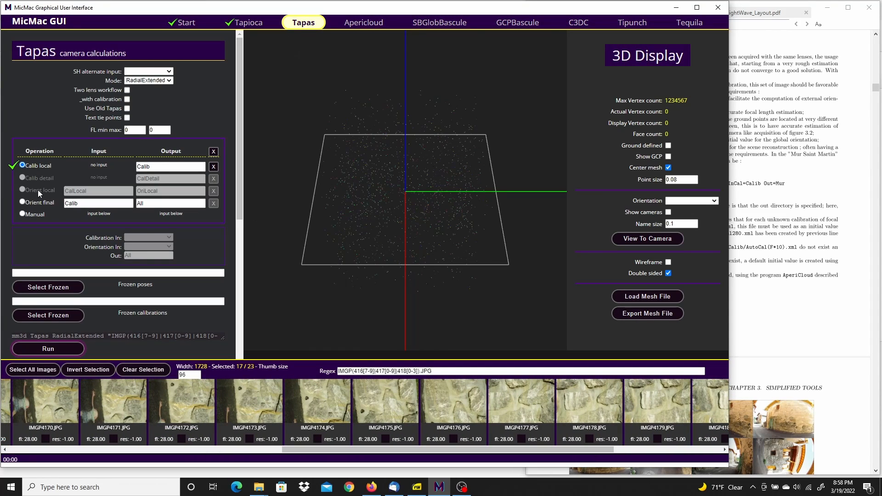
Choose the final orientation with Mode AutoCal and Orientation In set to Calib
click(22, 202)
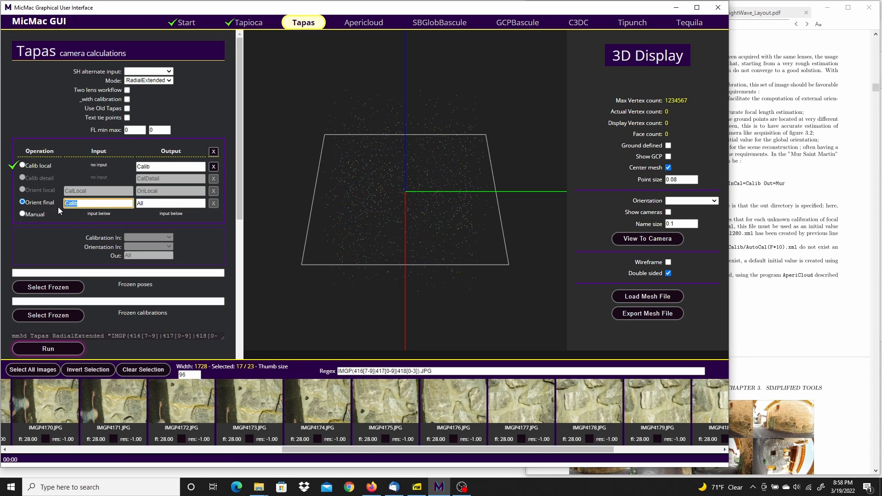
mouse_move(728, 282)
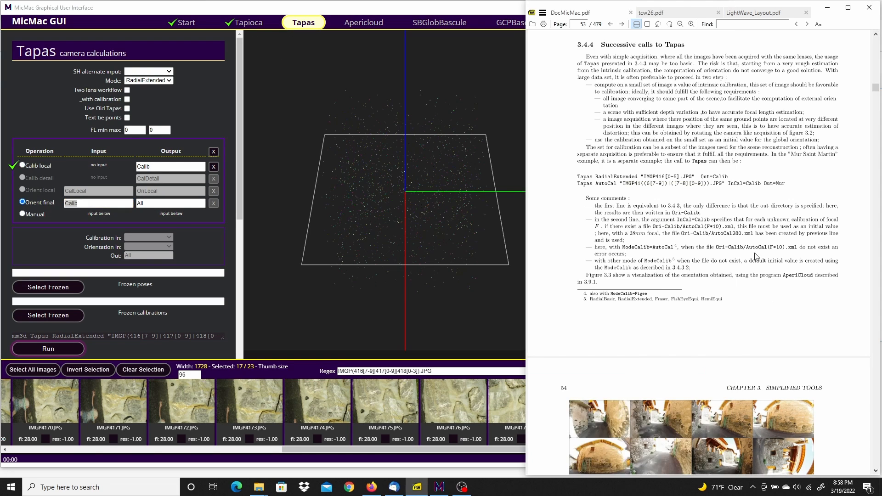
mouse_move(610, 183)
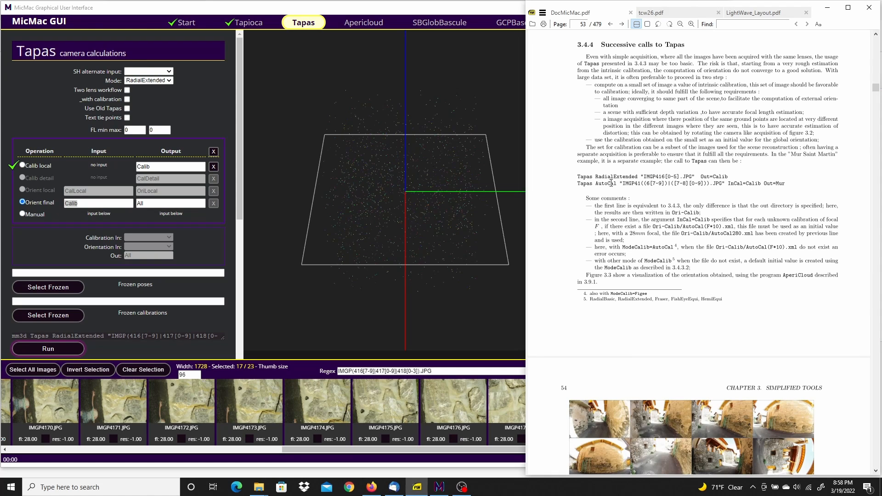
double_click(606, 184)
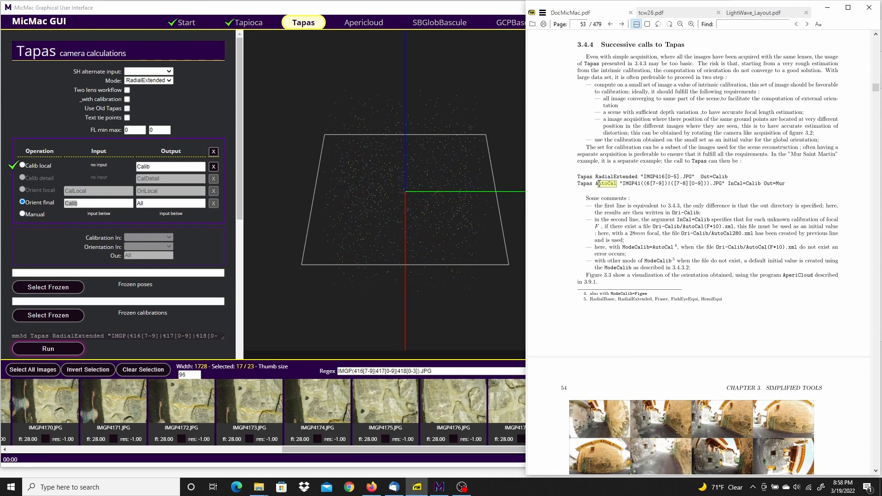
mouse_move(261, 84)
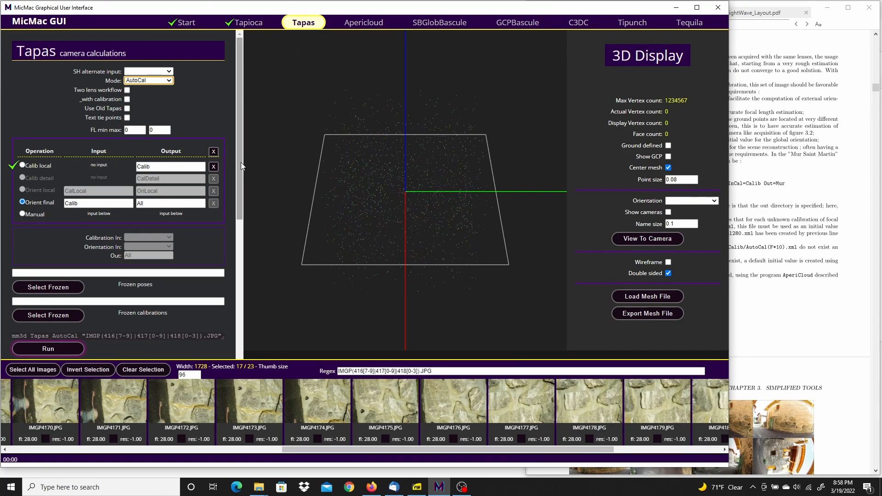
scroll(down, 3)
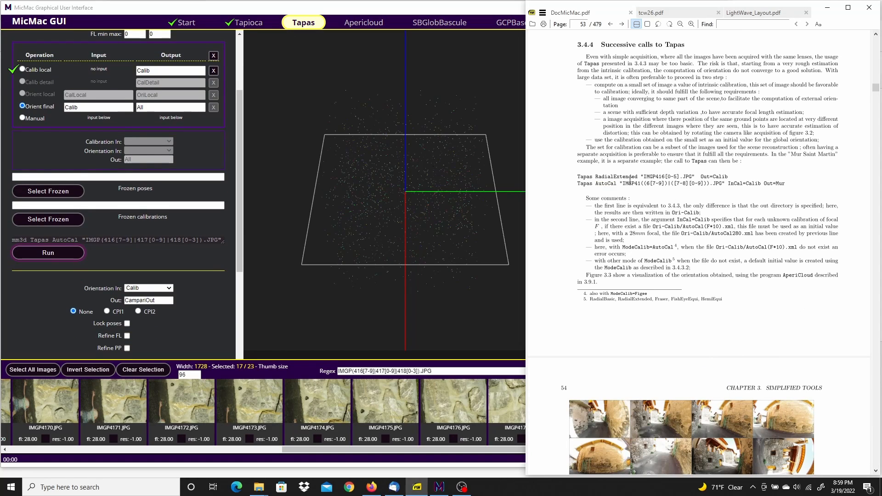
mouse_move(292, 199)
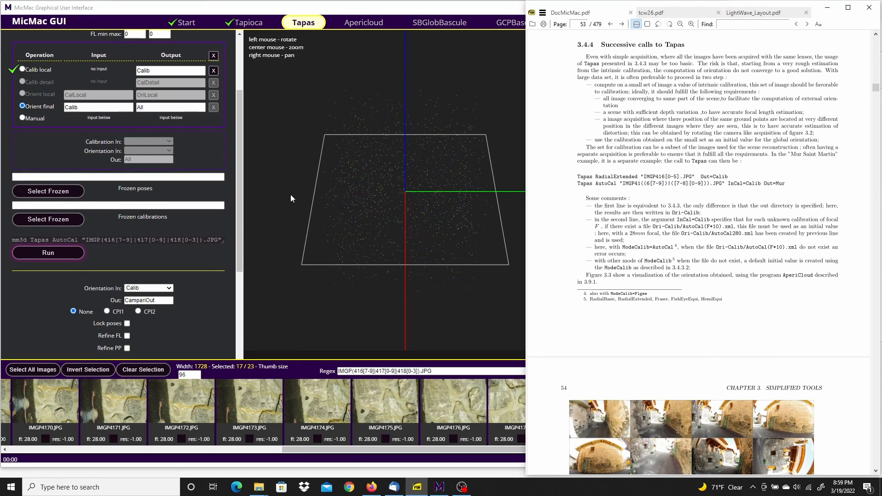
mouse_move(52, 258)
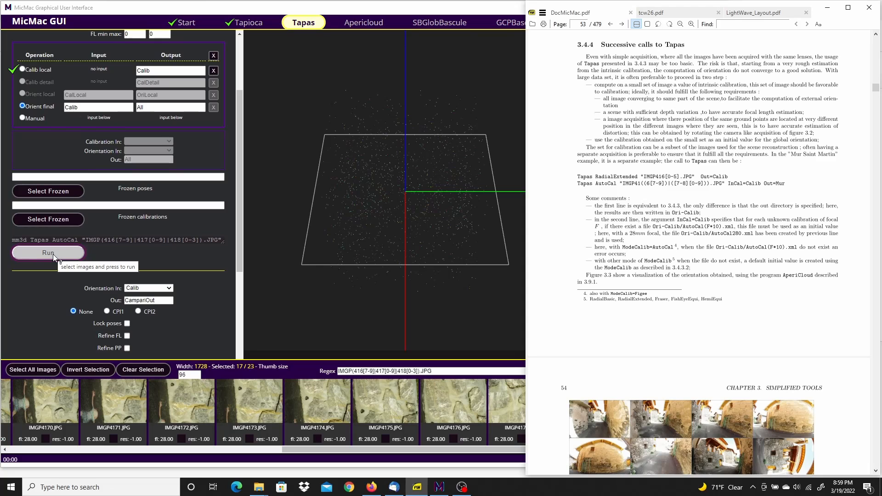
Run the AutoCal orientation, accepting the 'Less than 75% selected' warning, until residuals near 0.3 are listed
click(48, 253)
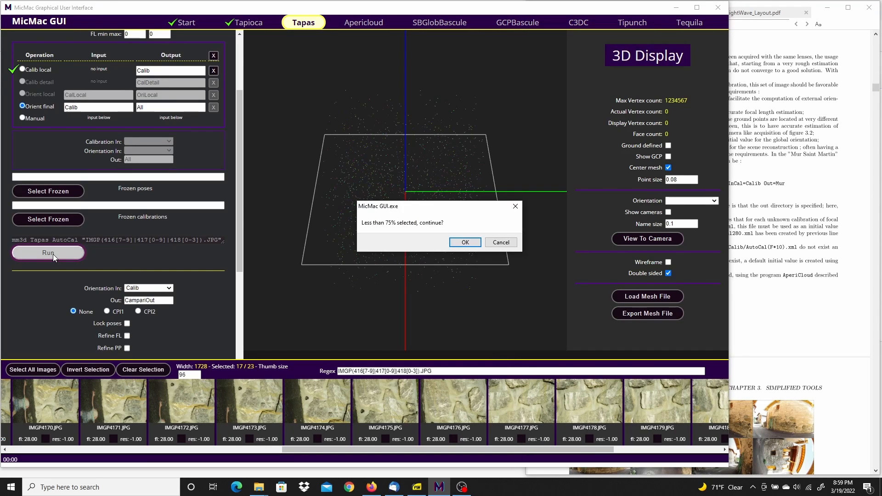
mouse_move(589, 207)
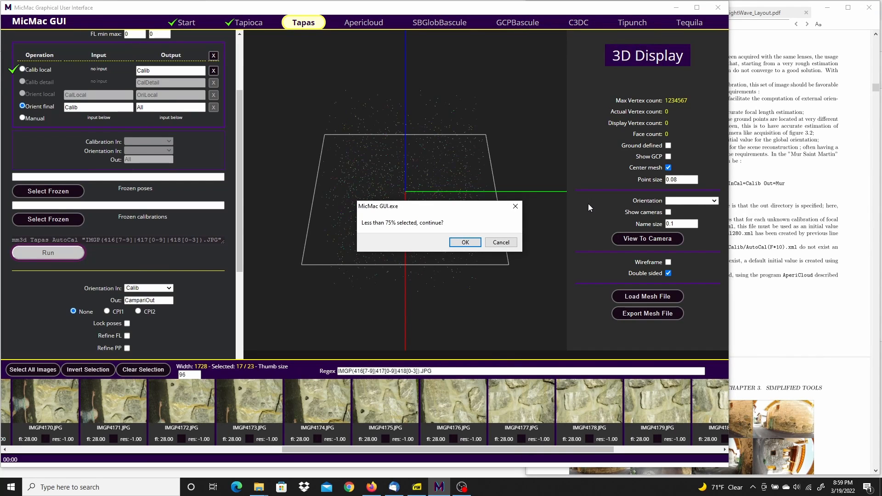
mouse_move(472, 289)
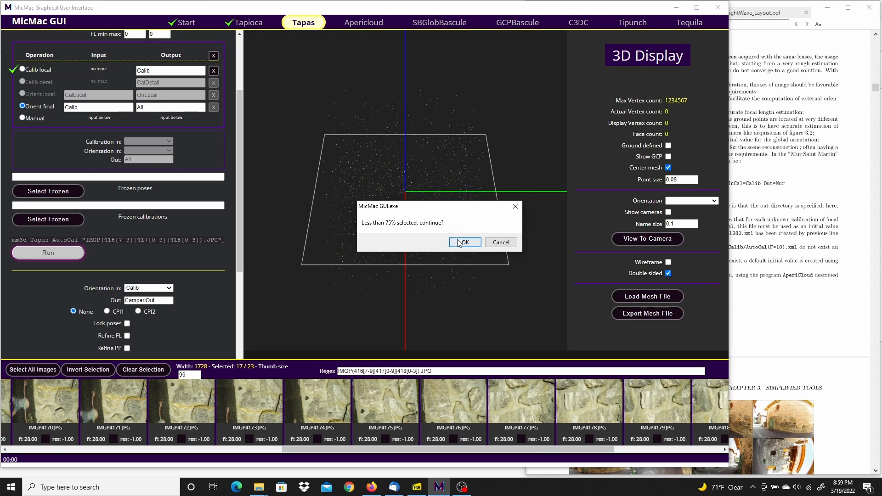
click(465, 242)
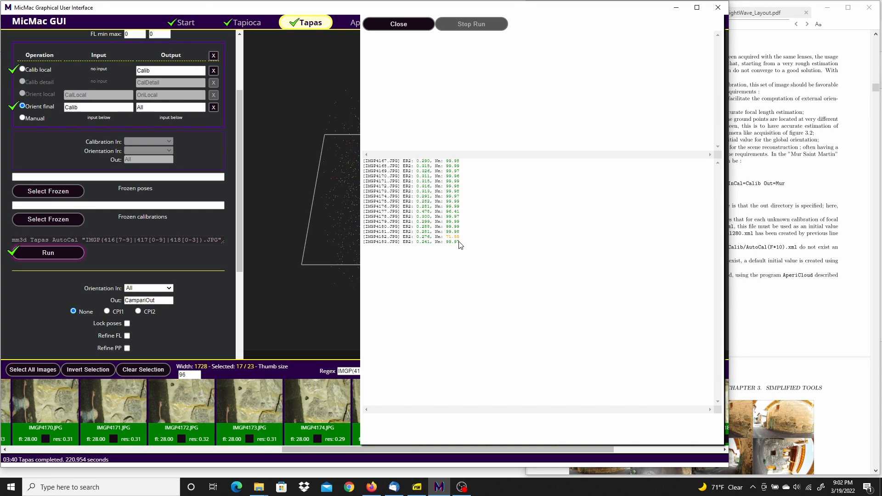
mouse_move(449, 146)
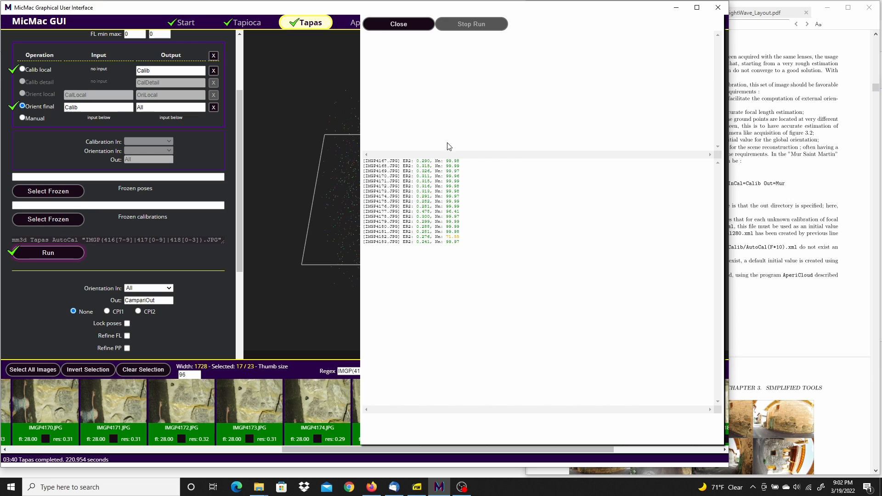
mouse_move(445, 237)
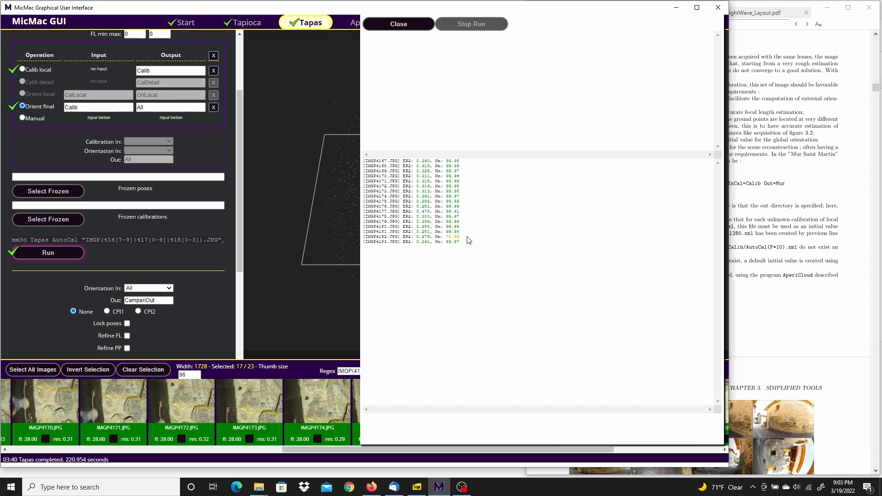
mouse_move(452, 236)
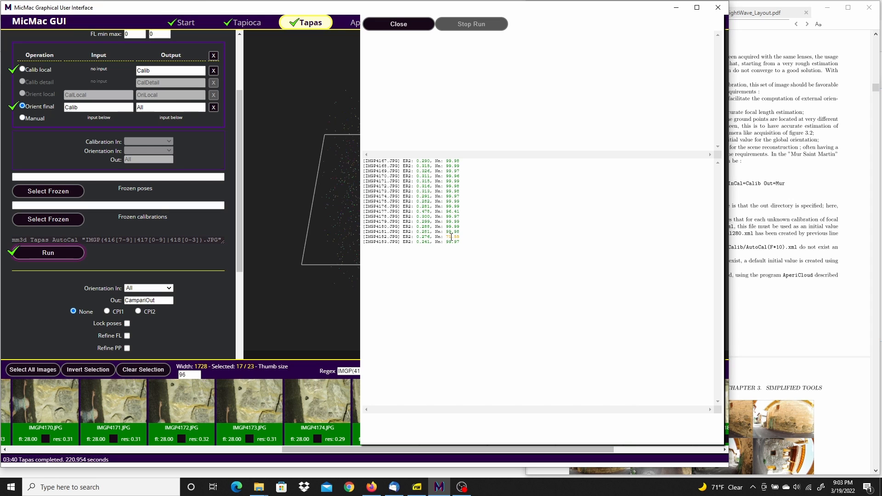
mouse_move(499, 258)
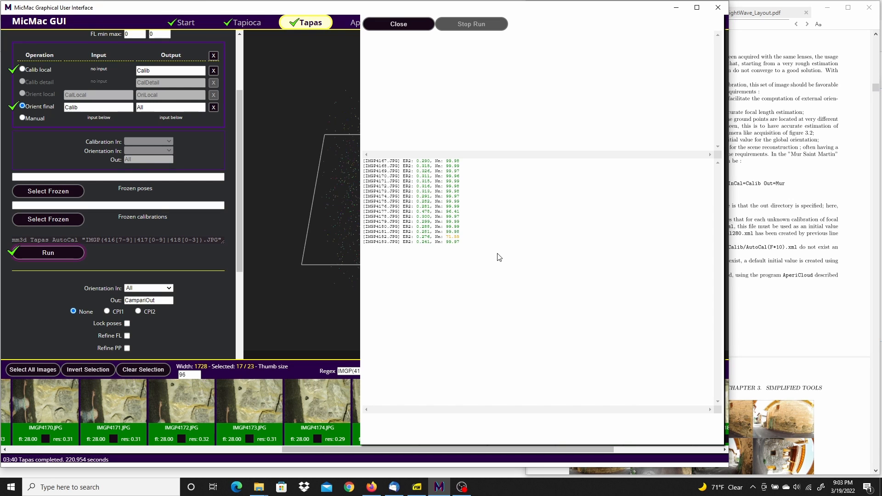
mouse_move(433, 215)
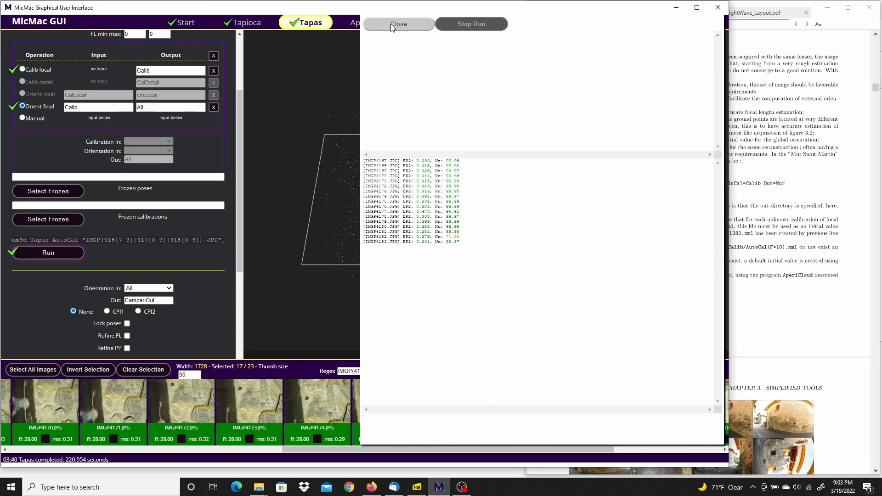
Close the finished Tapas log and browse the DocMicMac Tapas comments and street photos
click(398, 24)
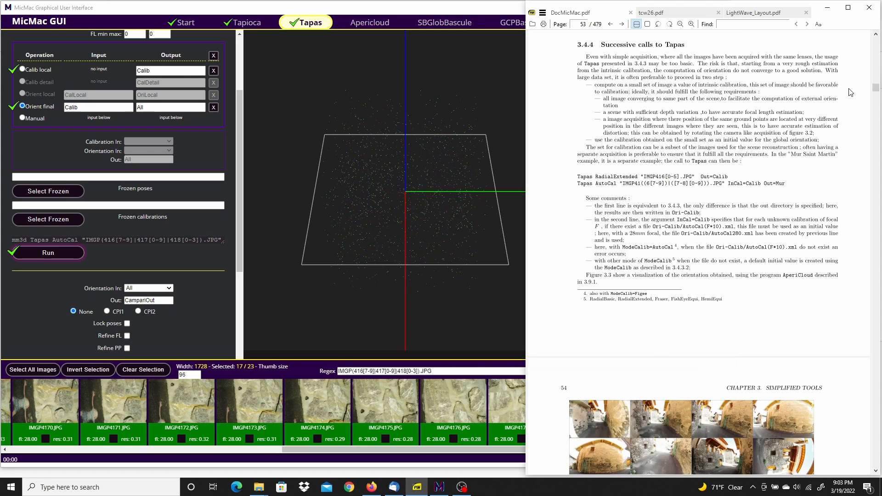
scroll(down, 3)
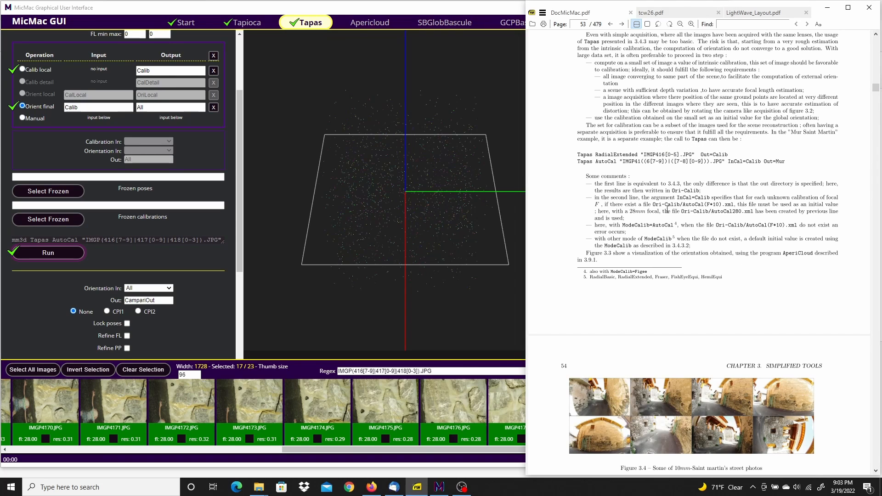
scroll(down, 3)
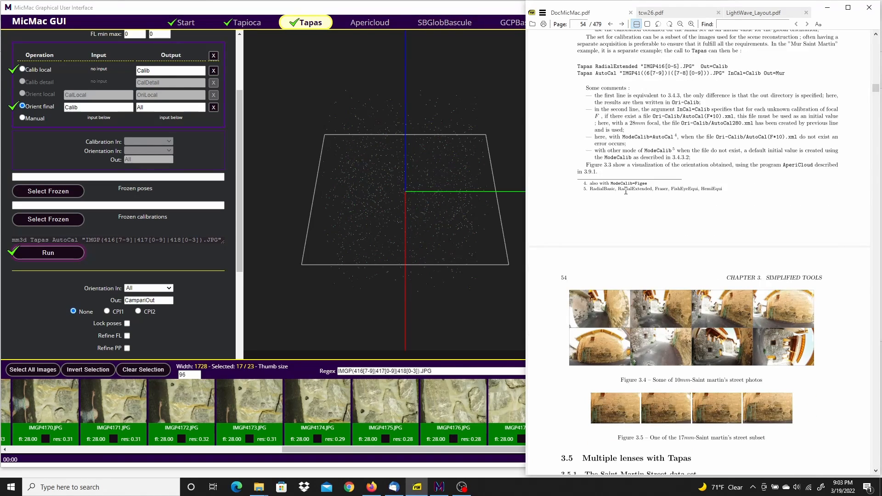
scroll(up, 3)
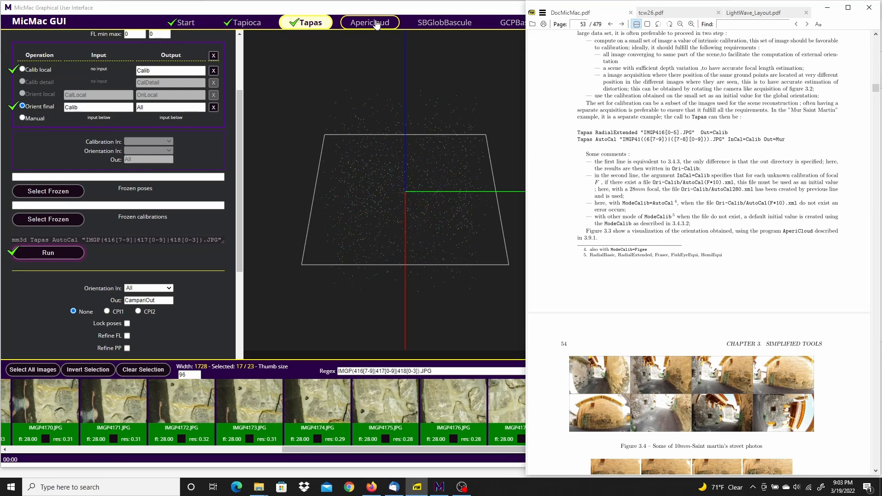
Launch the Apericloud 3D Preview to compute the sparse cloud from the All orientation
click(369, 22)
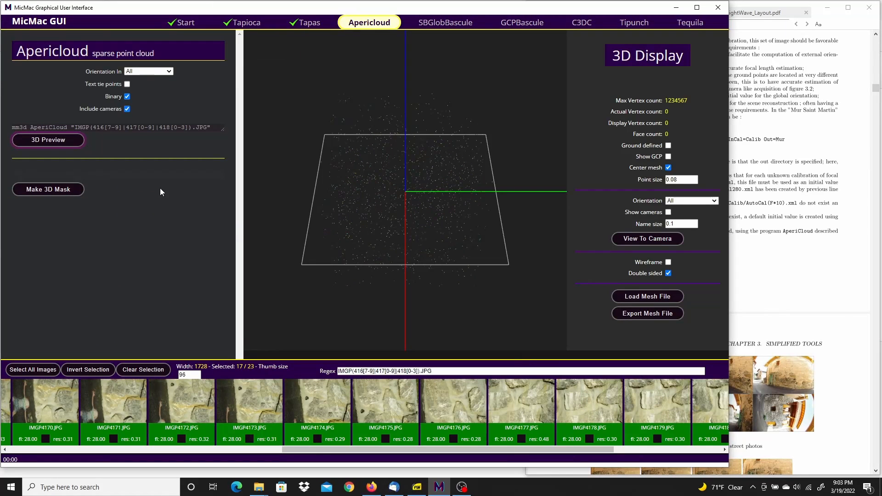
mouse_move(48, 139)
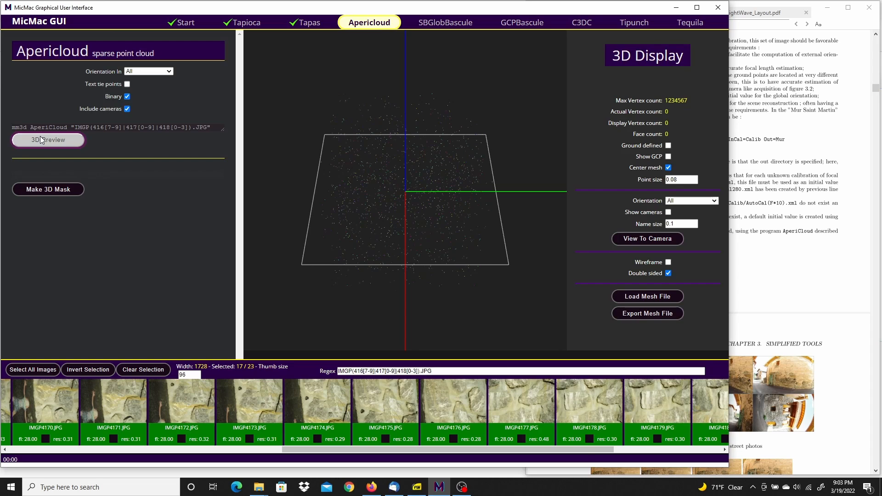
click(48, 140)
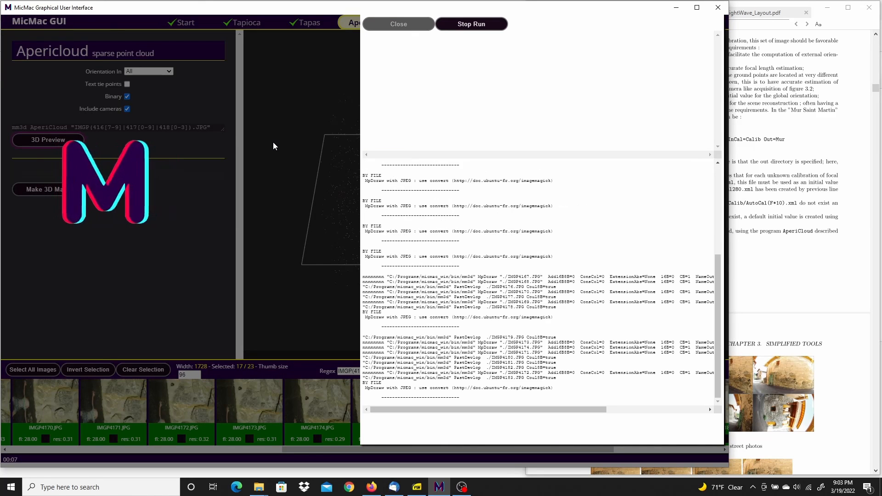